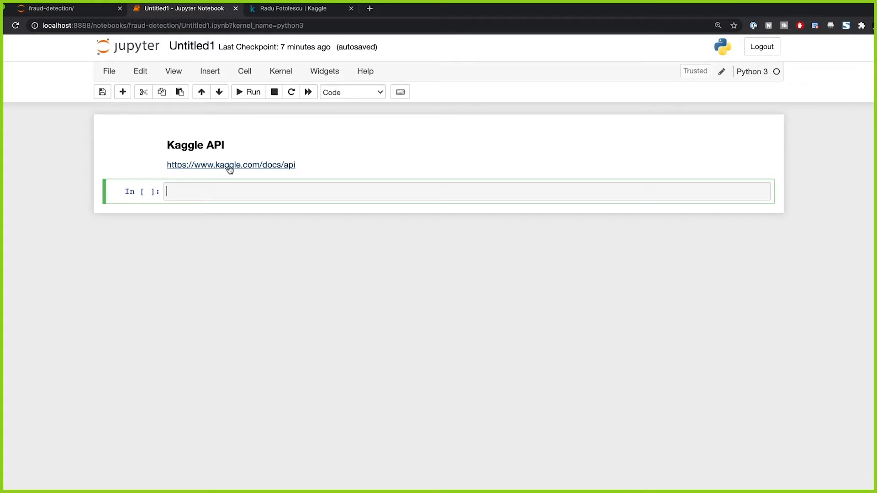
# - Open the kaggle.com/docs/api documentation link and scroll through the installation and authentication sections
pyautogui.click(231, 165)
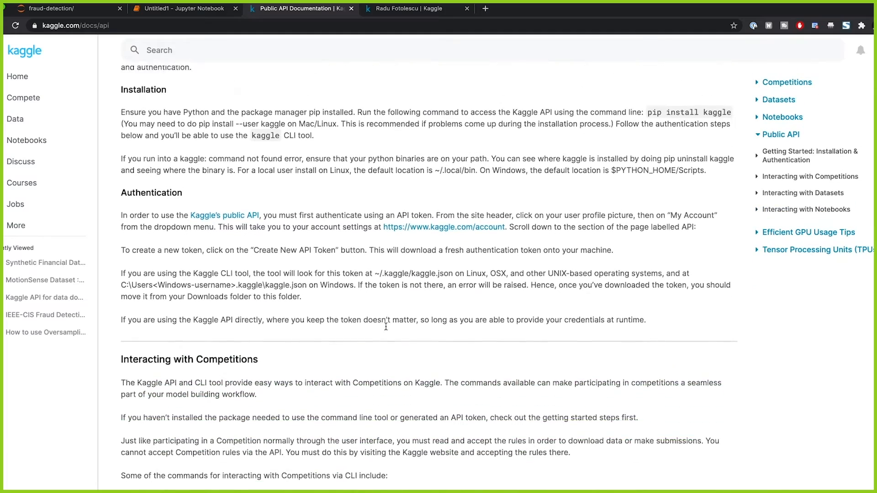
pyautogui.scroll(-3)
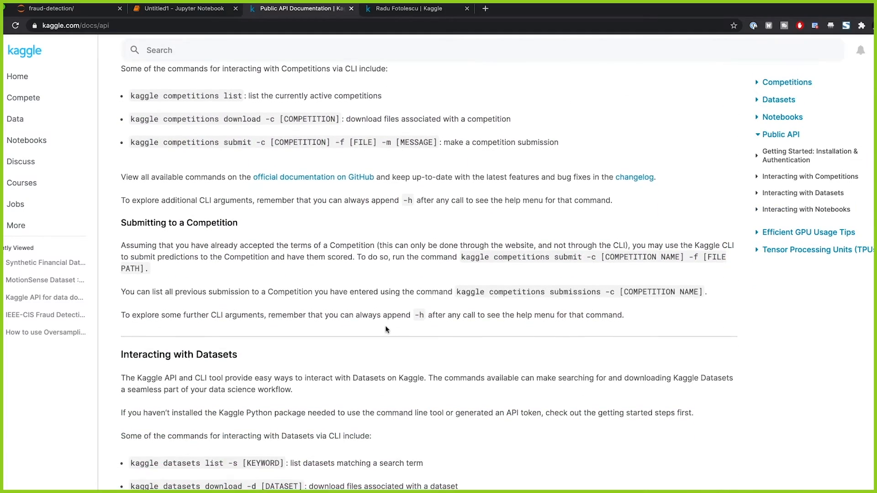
pyautogui.scroll(3)
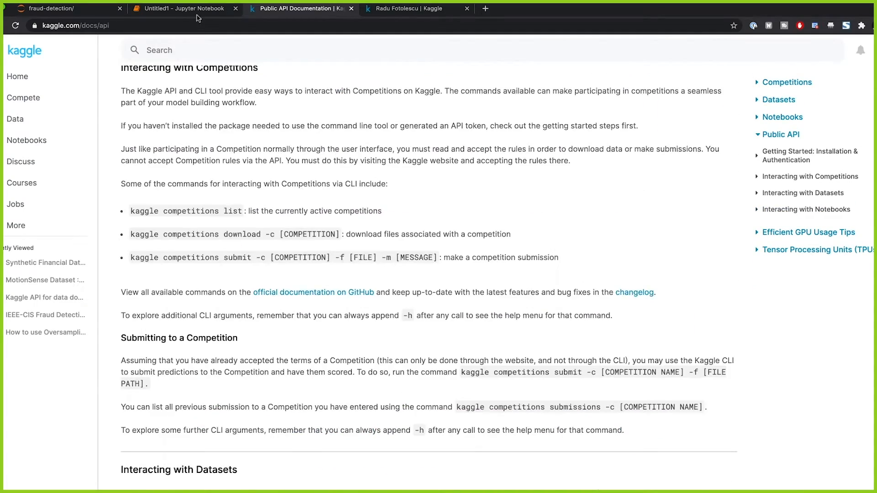
# - Run !pip install kaggle in the notebook, confirming all requirements are already satisfied
pyautogui.click(185, 8)
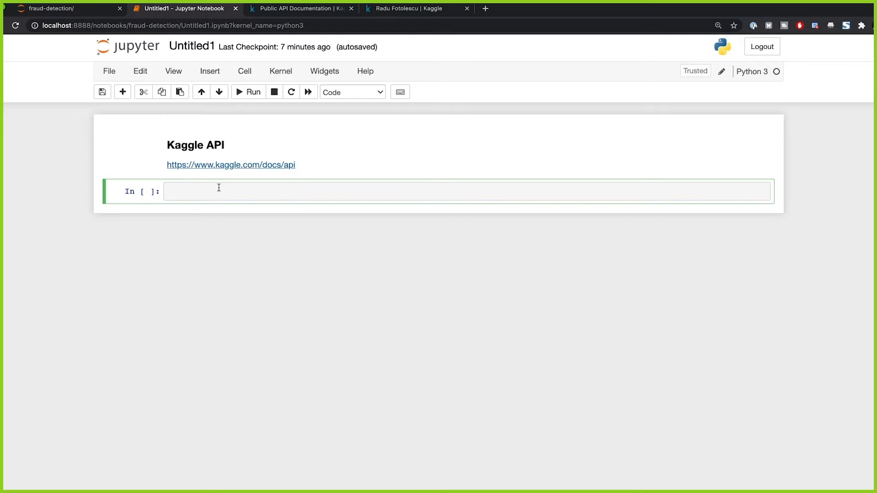
pyautogui.write('!pip')
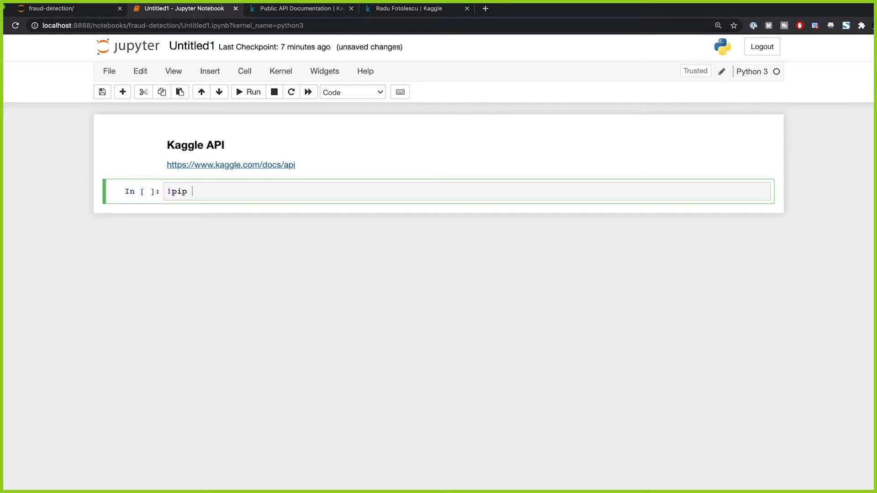
pyautogui.write('install')
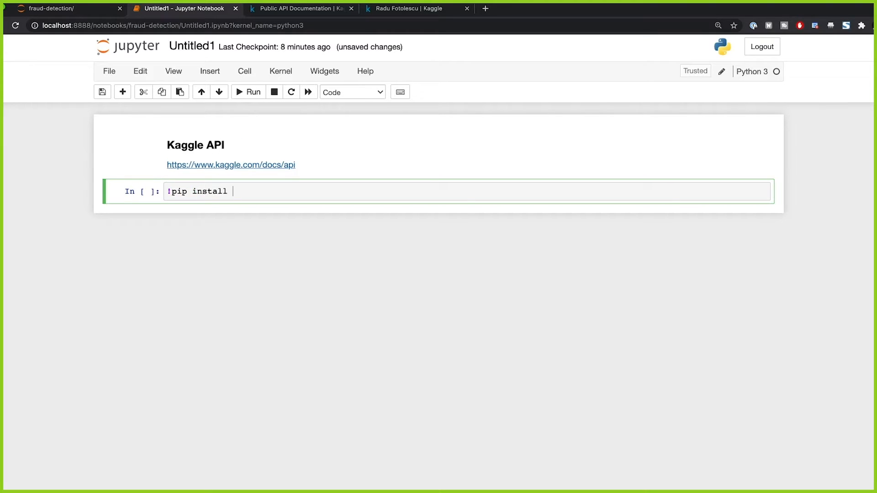
pyautogui.write('kaggle')
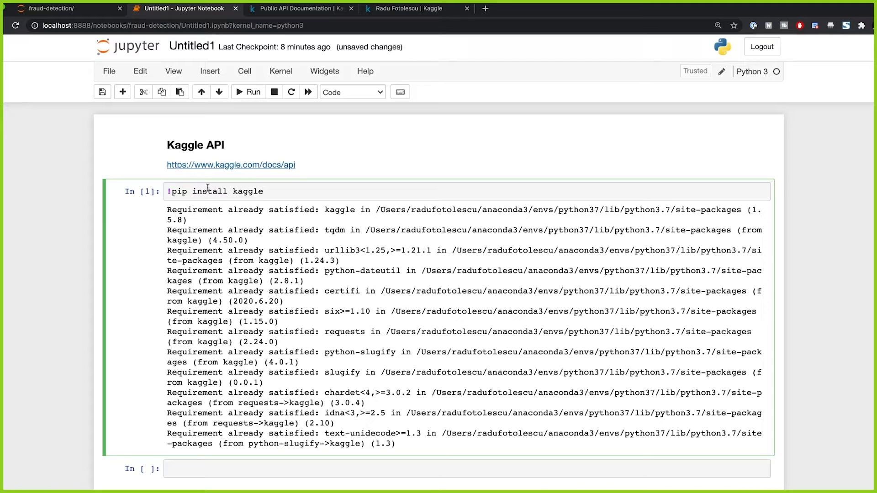
pyautogui.scroll(-3)
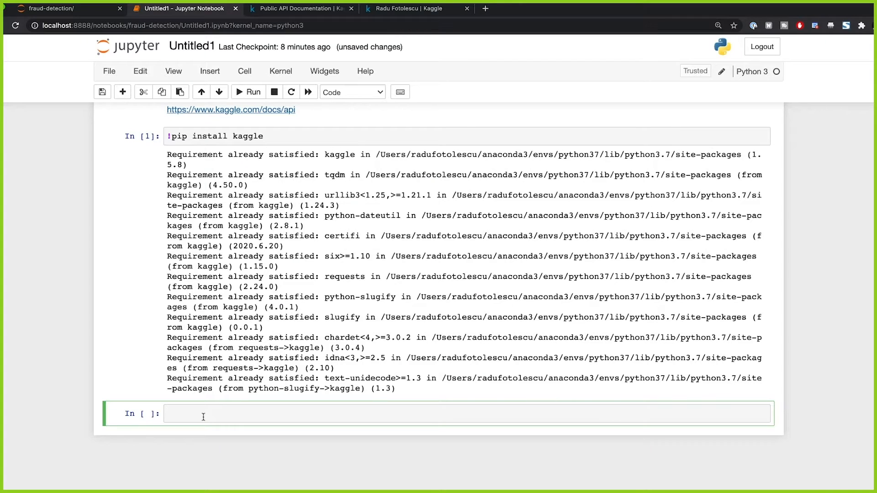
pyautogui.moveTo(839, 307)
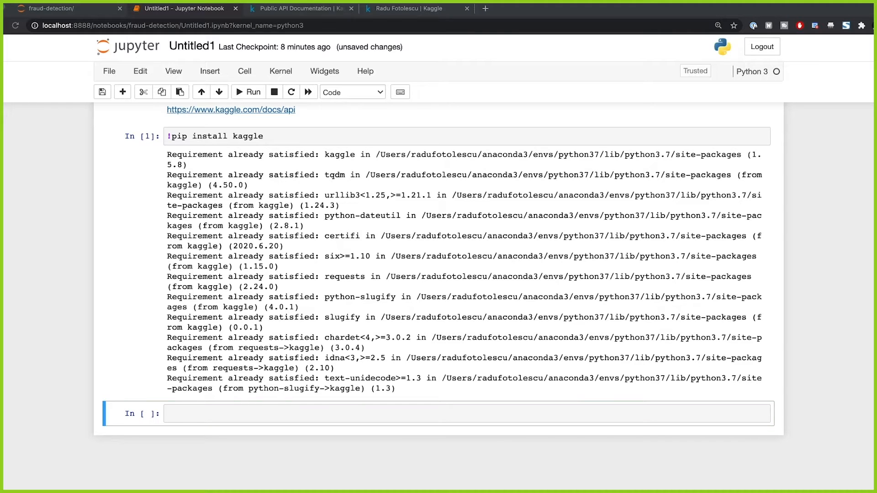
# - Enter the command !mkdir ~/.kaggle in the new code cell
pyautogui.write('!mkdir')
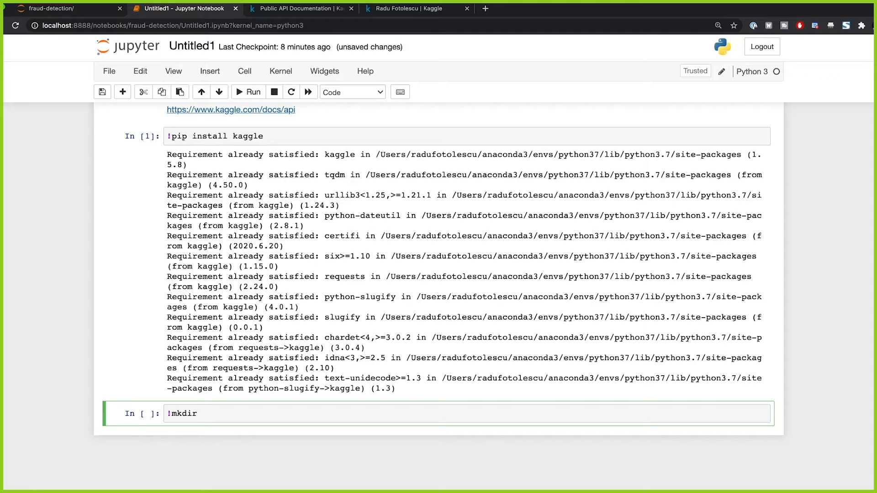
pyautogui.write('~/')
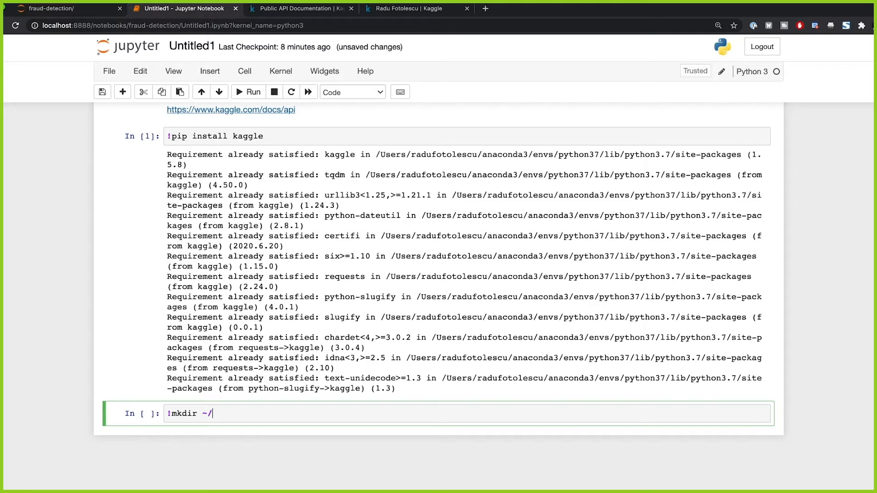
pyautogui.write('.k')
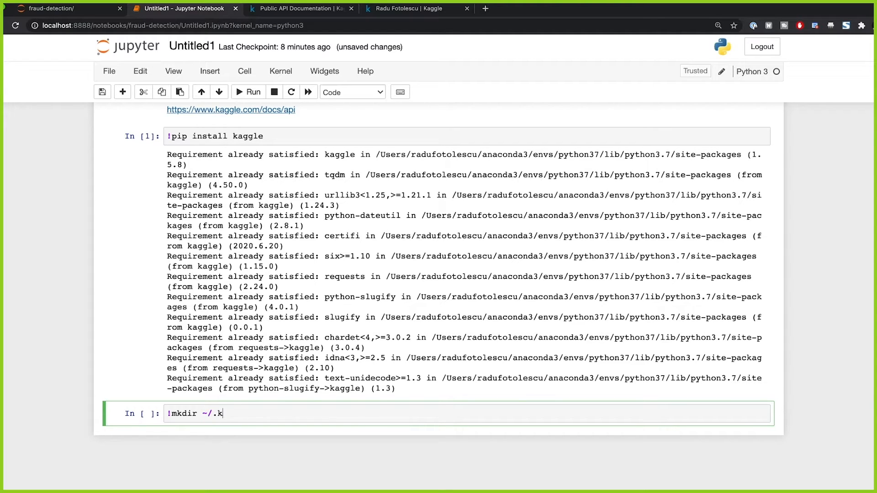
pyautogui.write('agg')
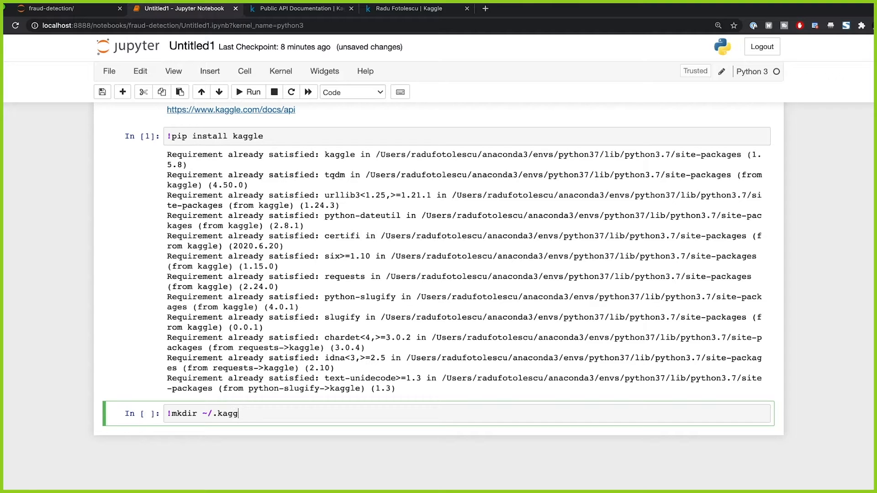
pyautogui.write('le')
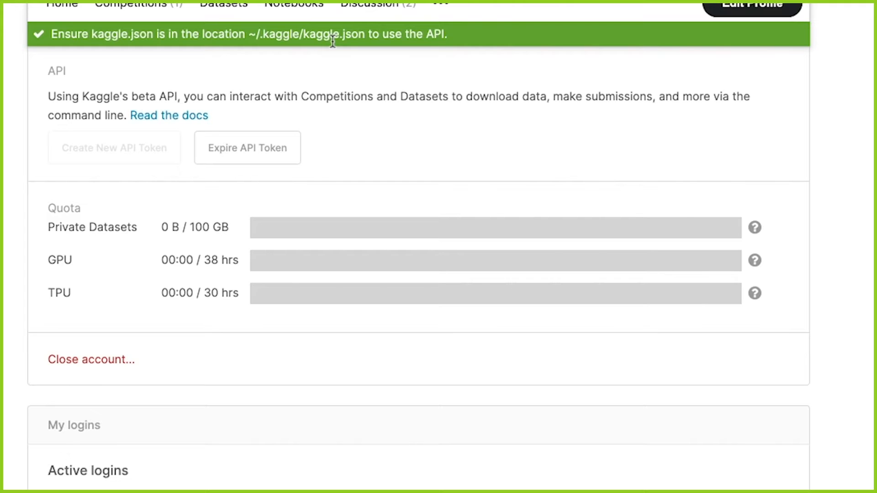
# - On the Kaggle account page, expire the old API token and create a new kaggle.json
pyautogui.click(182, 8)
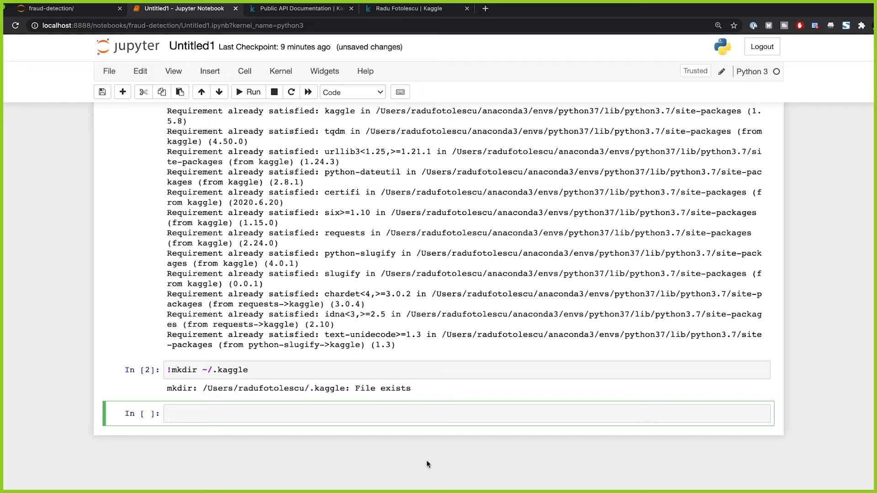
pyautogui.moveTo(426, 463)
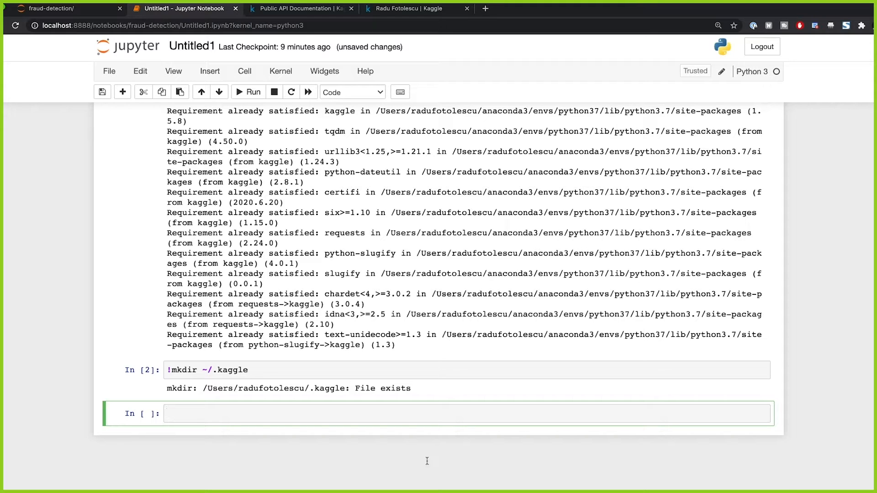
pyautogui.click(392, 8)
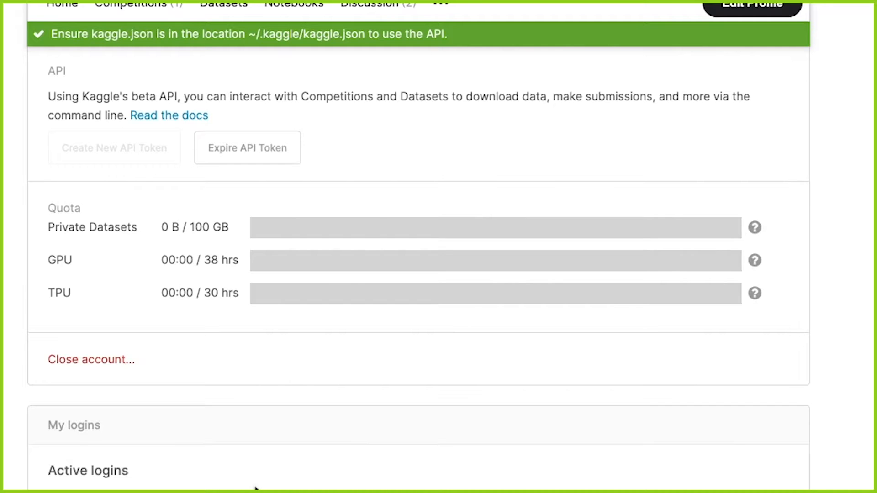
pyautogui.scroll(-3)
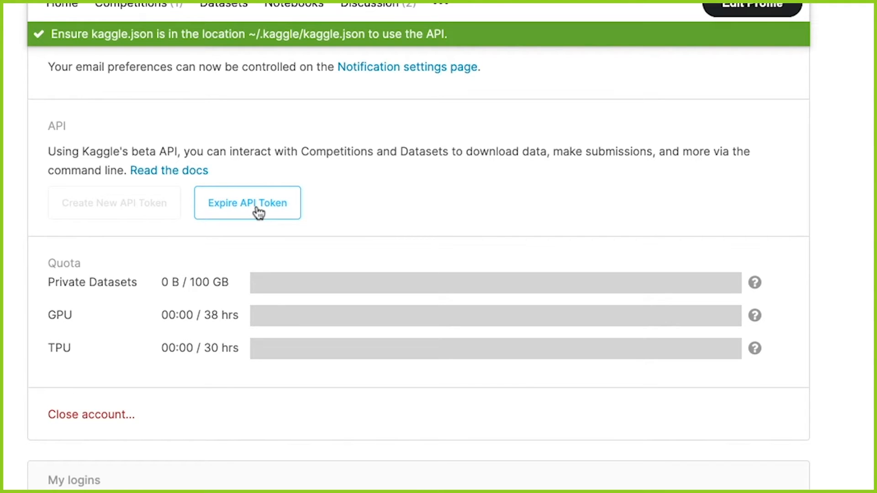
pyautogui.click(247, 203)
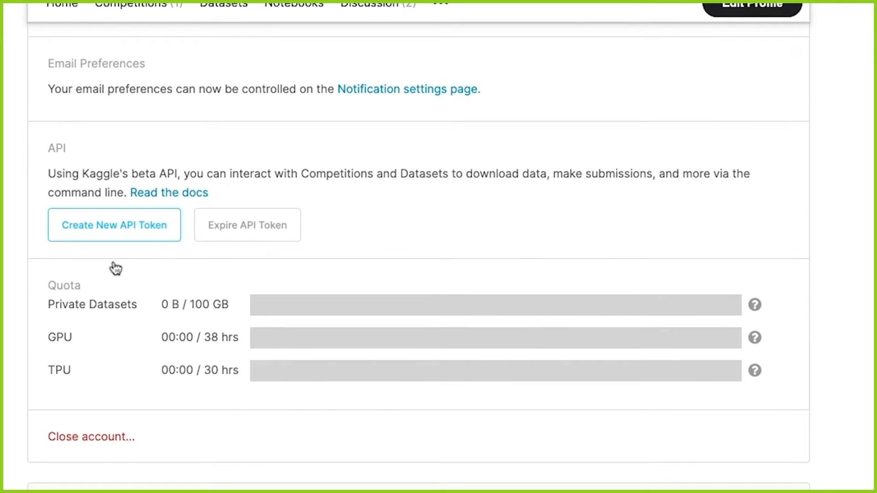
pyautogui.click(114, 225)
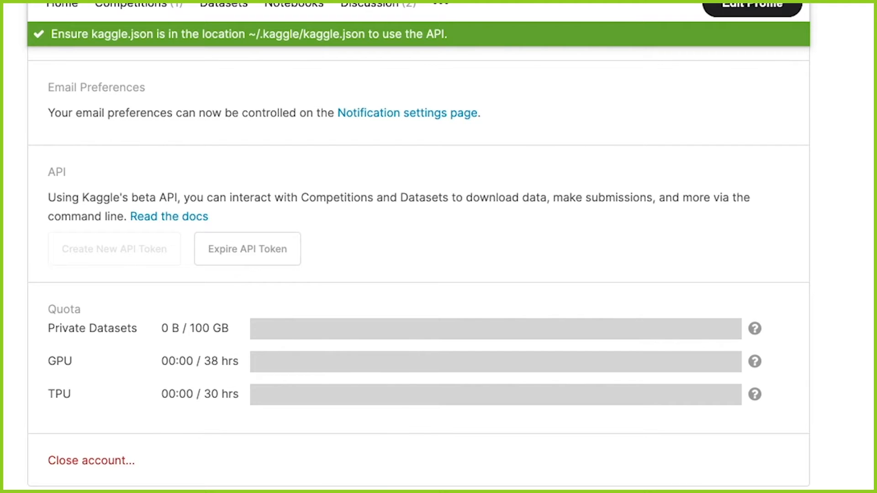
pyautogui.click(185, 8)
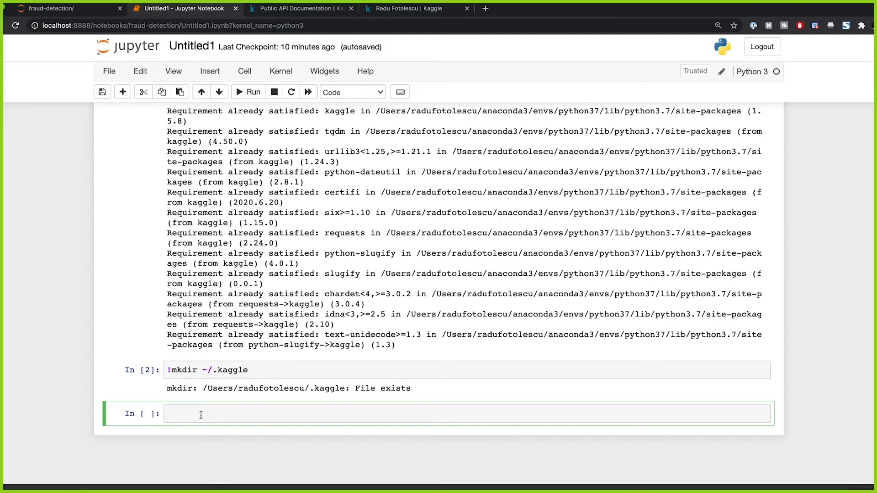
# - Copy kaggle.json from ~/Downloads into ~/.kaggle/kaggle.json with !cp
pyautogui.write('!cp')
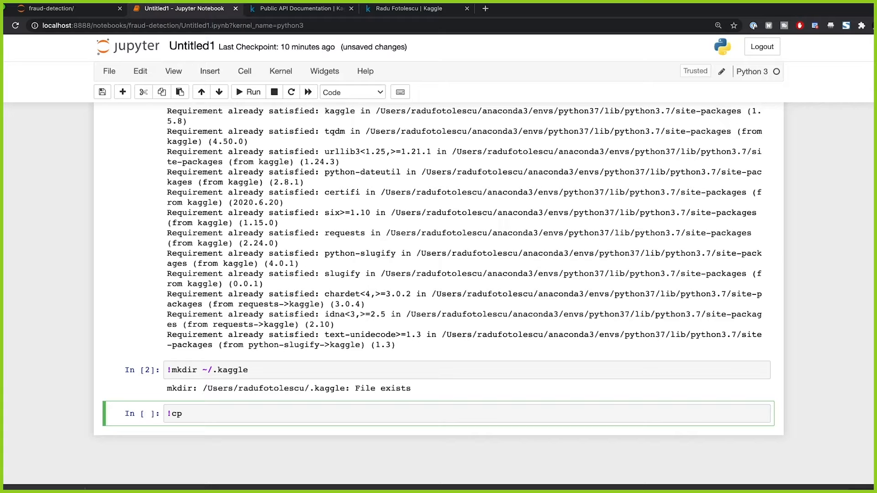
pyautogui.write('~/Downloads/k')
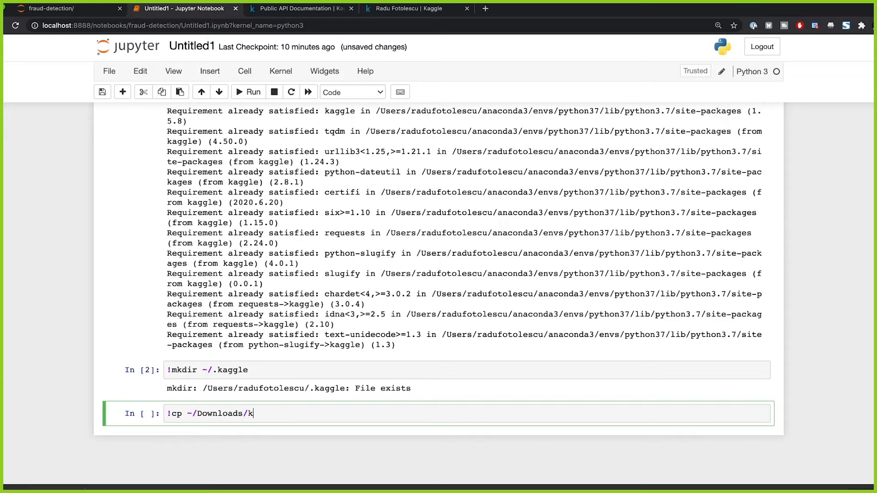
pyautogui.write('/Users/radufotolescu/Downloads/kaggle.json')
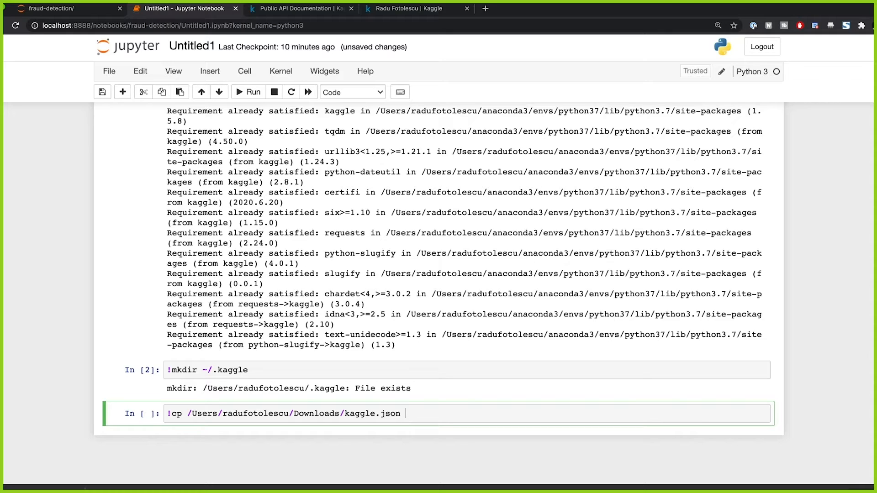
pyautogui.write('~')
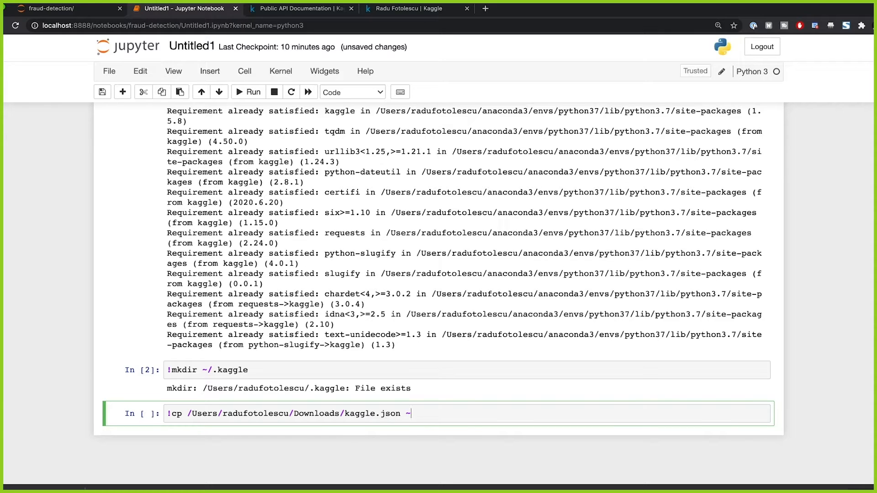
pyautogui.write('/Users/radufotolescu/.kaggle/kaggle.json')
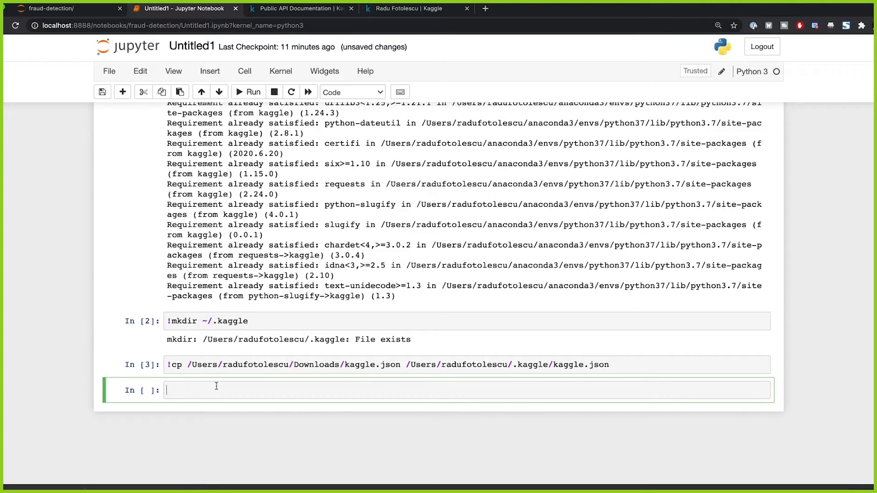
# - List the ~/.kaggle folder to confirm kaggle.json is there
pyautogui.write('!cd')
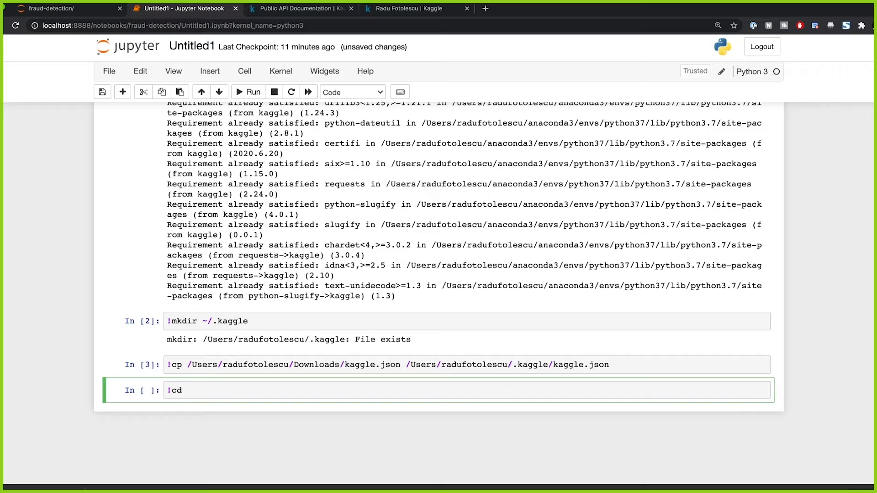
pyautogui.write('~')
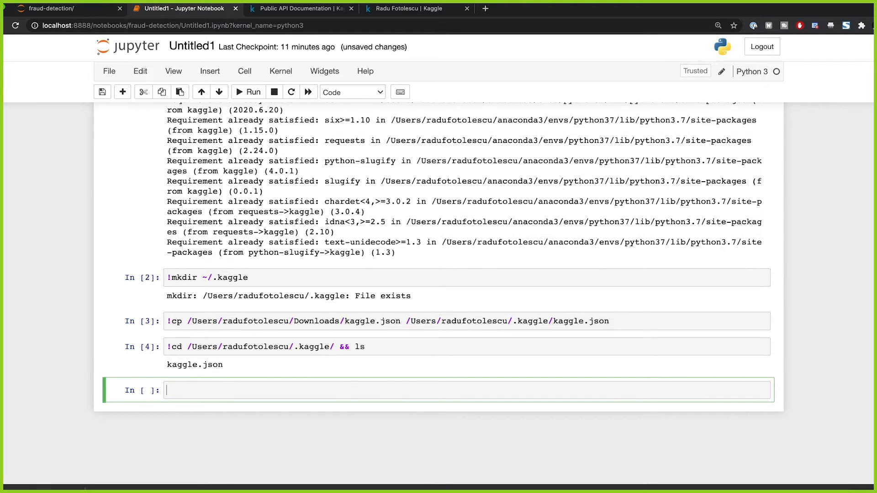
pyautogui.click(224, 364)
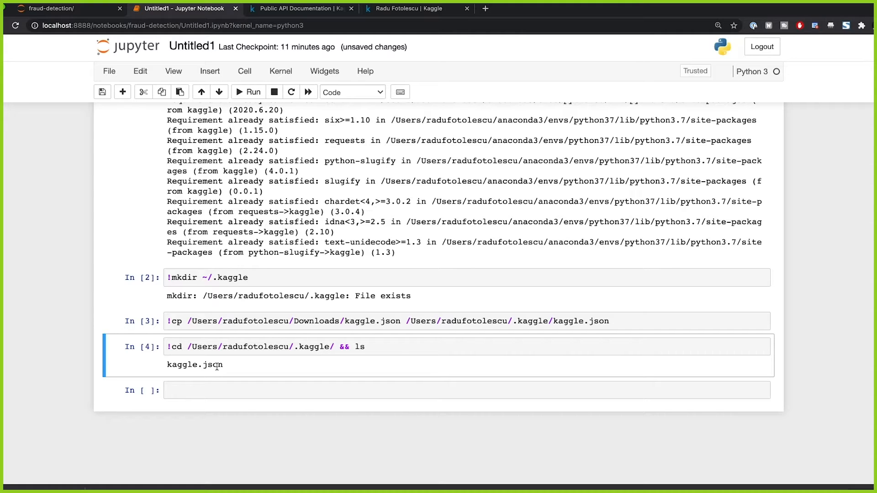
pyautogui.moveTo(324, 217)
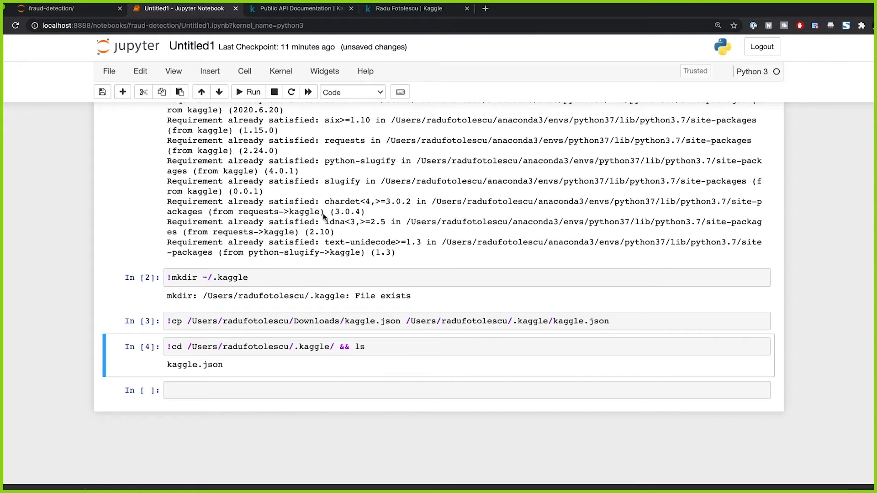
pyautogui.moveTo(323, 215)
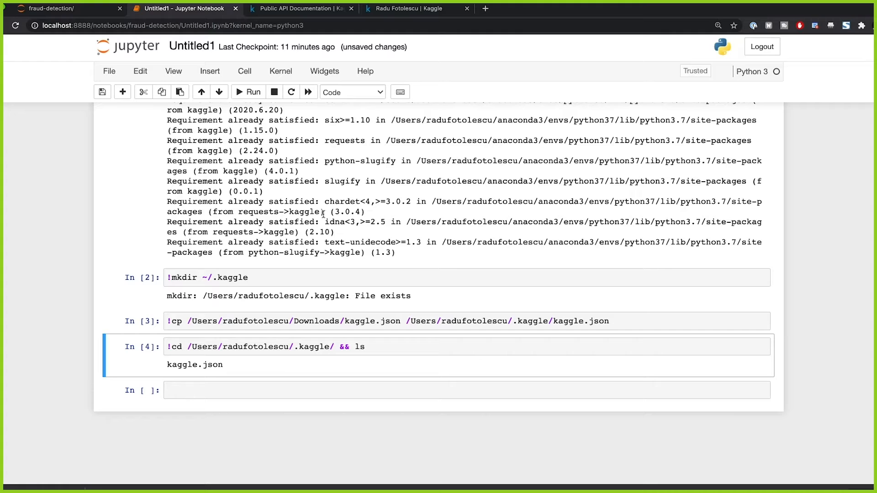
# - Search Kaggle with !kaggle datasets list -s 'fraud detection'
pyautogui.click(391, 390)
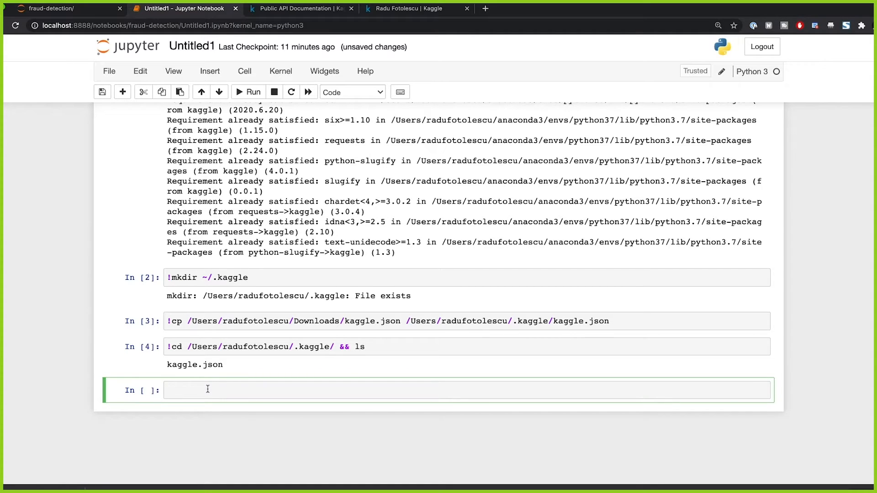
pyautogui.write('!kaggle')
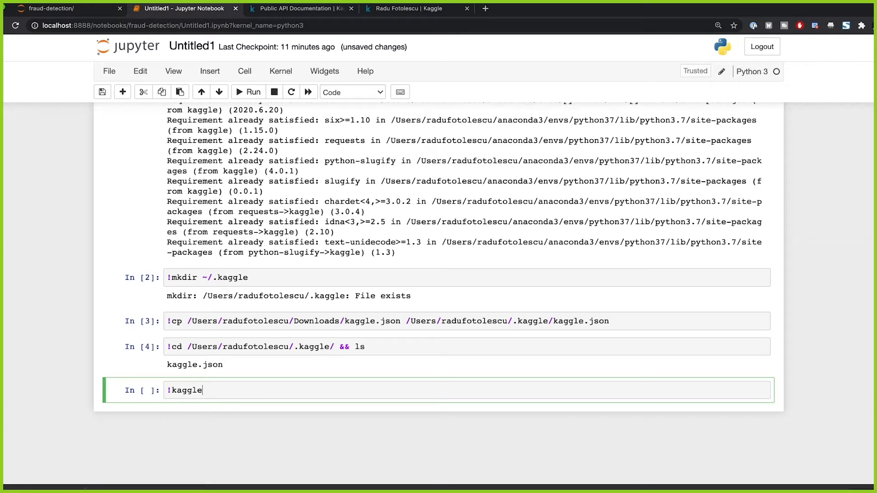
pyautogui.write('data')
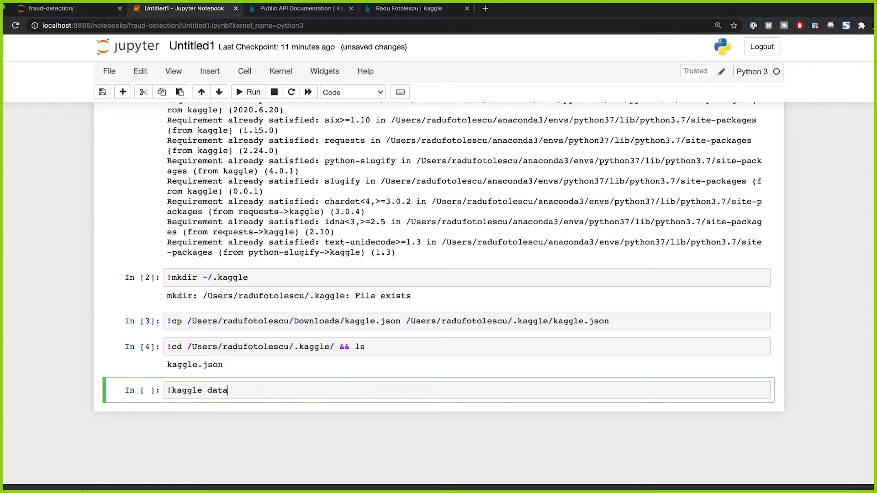
pyautogui.write('sets list -s')
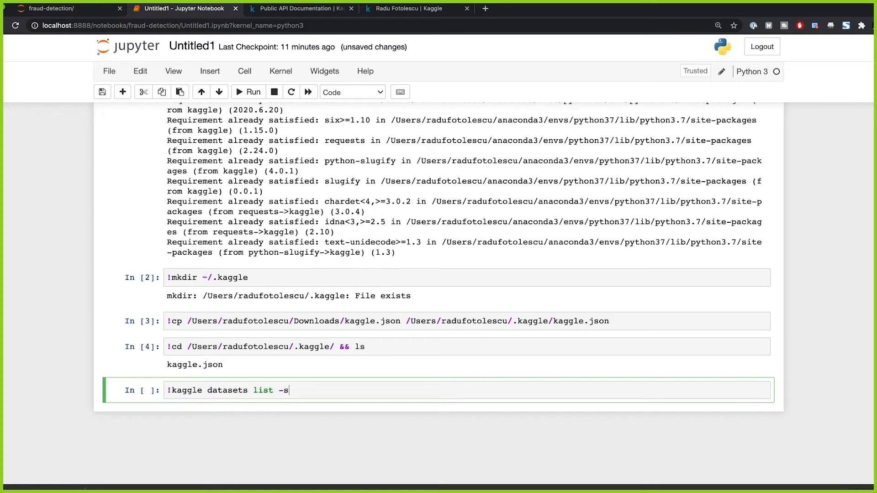
pyautogui.write("'frai'")
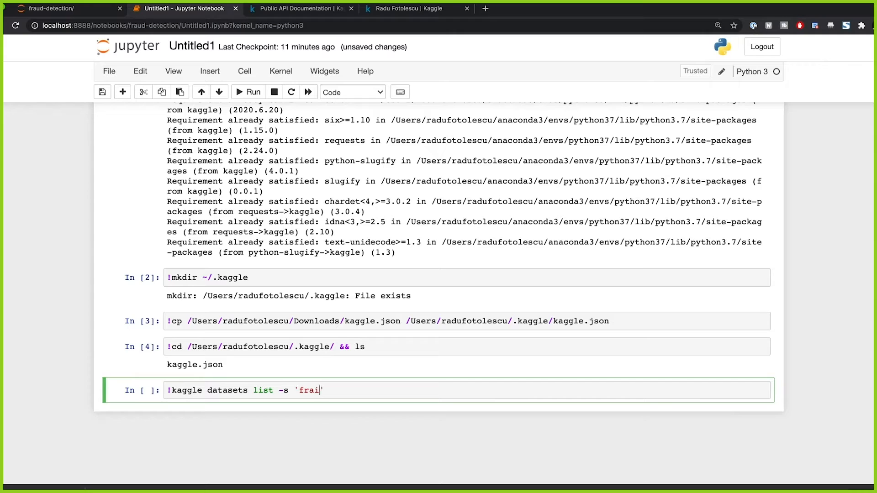
pyautogui.write('ud')
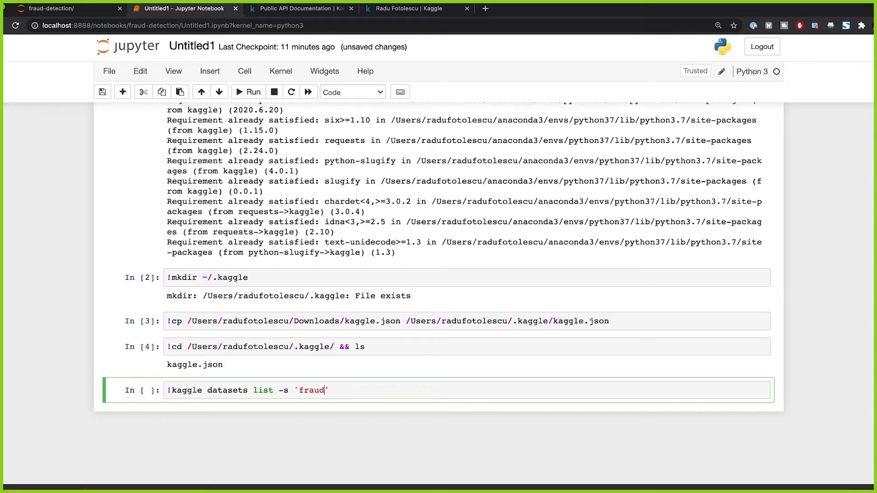
pyautogui.write('detectoon')
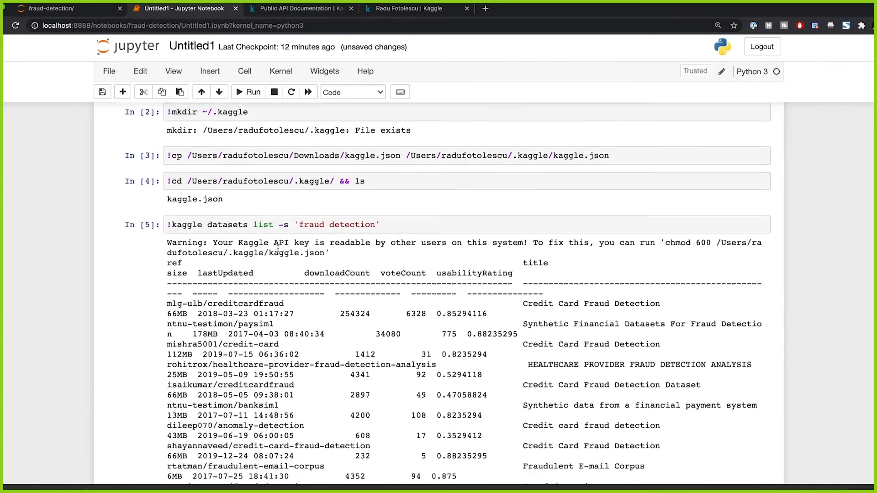
# - Scroll through the fraud-detection dataset results, including the paysim1 dataset
pyautogui.scroll(-3)
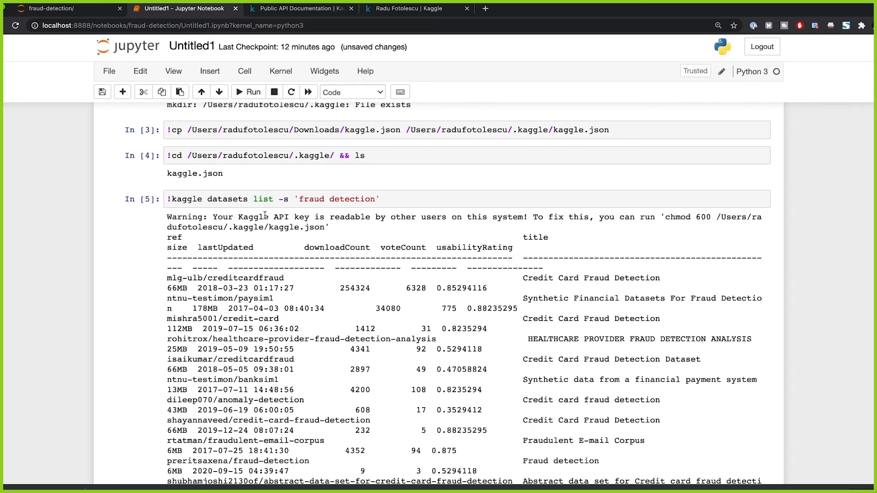
pyautogui.moveTo(236, 217); pyautogui.dragTo(409, 217)
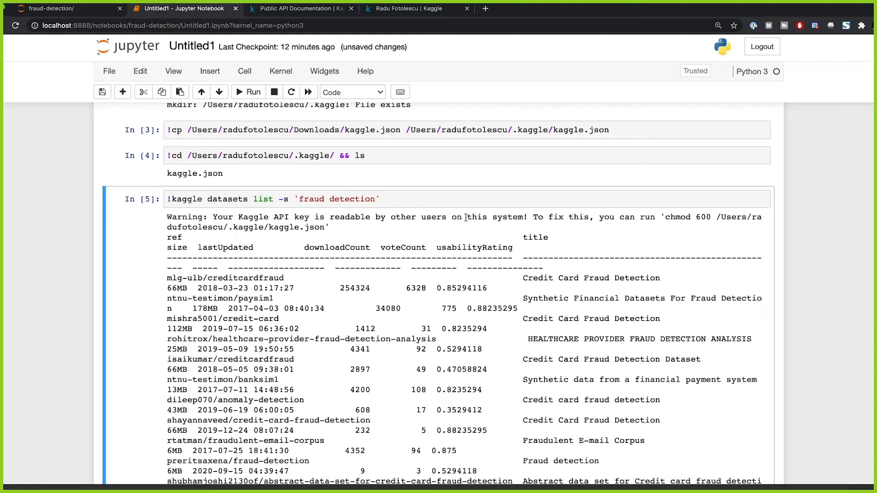
pyautogui.moveTo(665, 217)
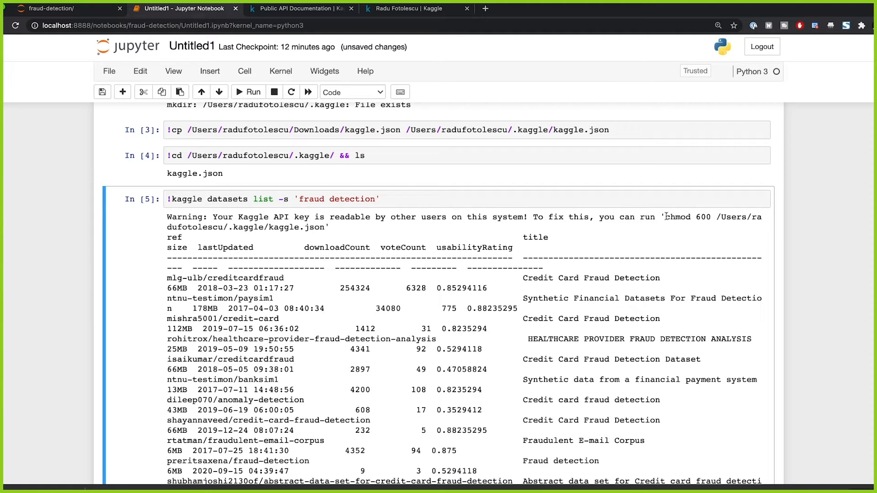
pyautogui.scroll(-3)
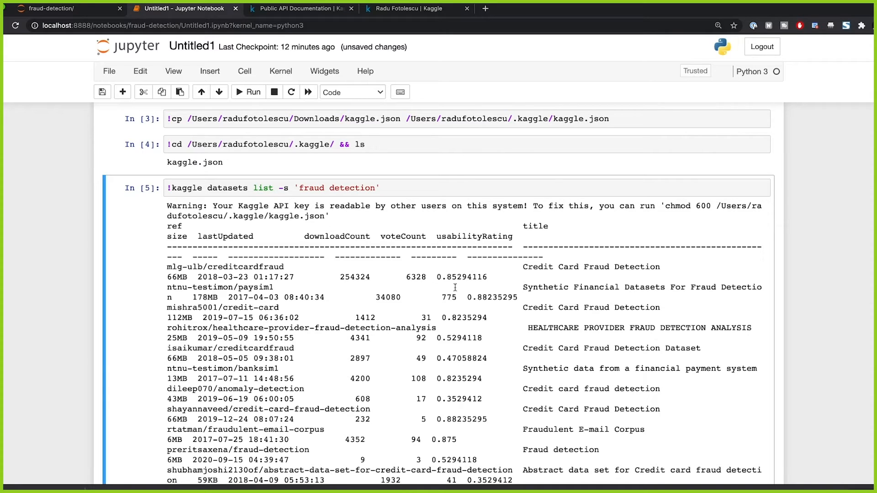
pyautogui.scroll(-3)
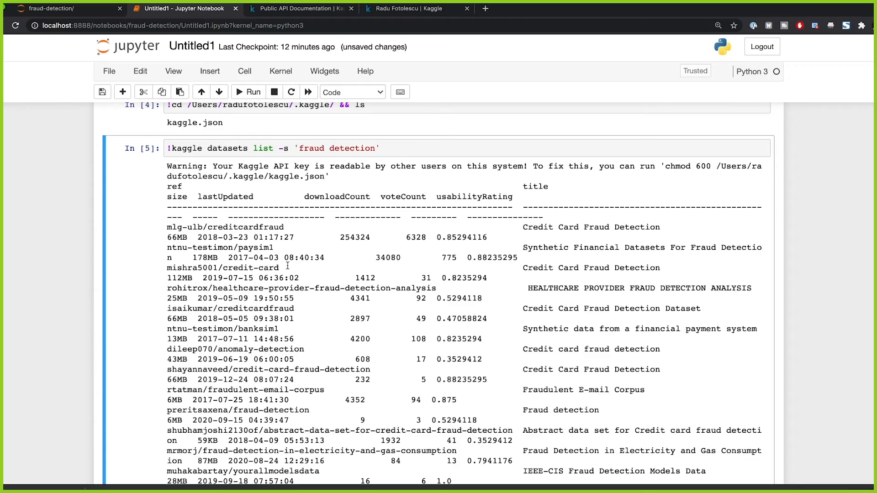
pyautogui.scroll(-3)
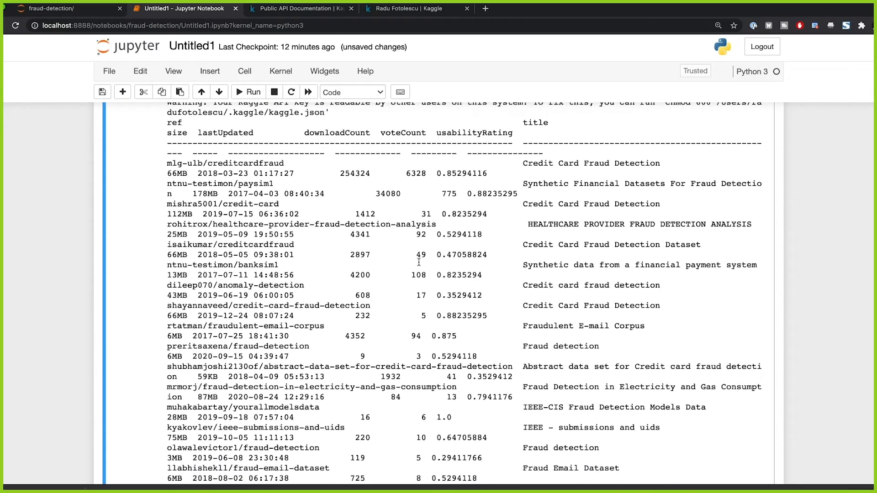
pyautogui.scroll(-3)
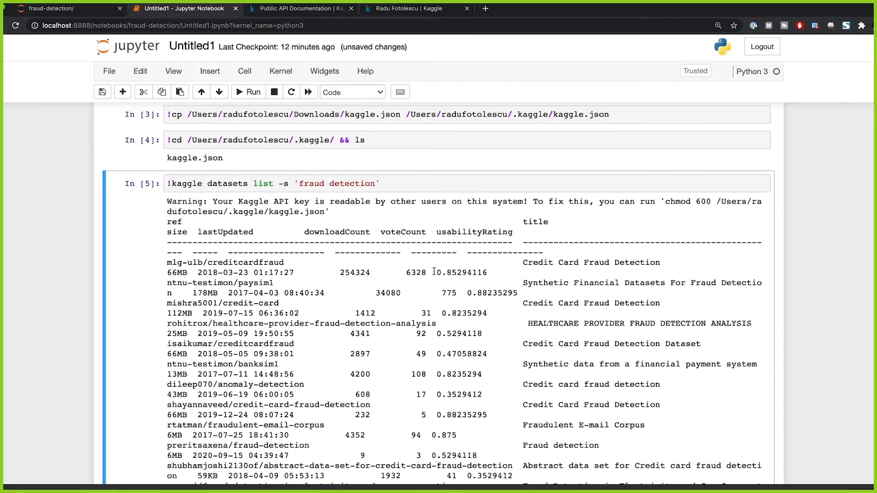
pyautogui.scroll(-3)
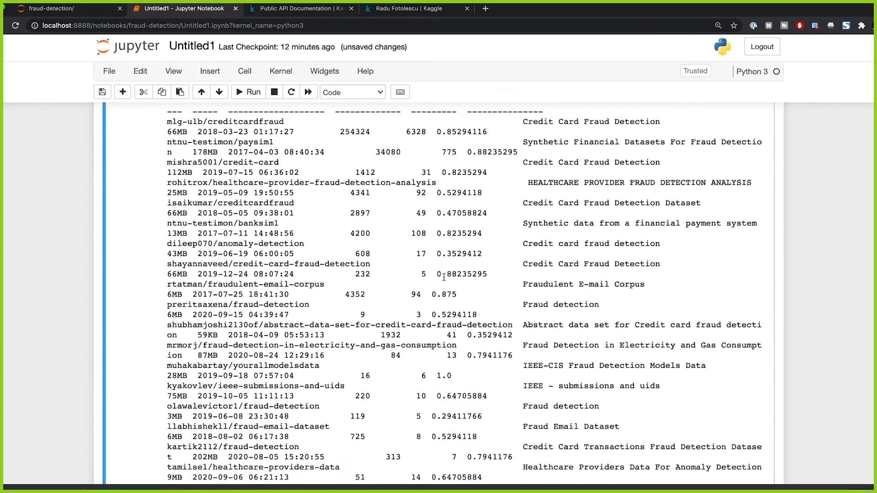
pyautogui.scroll(-3)
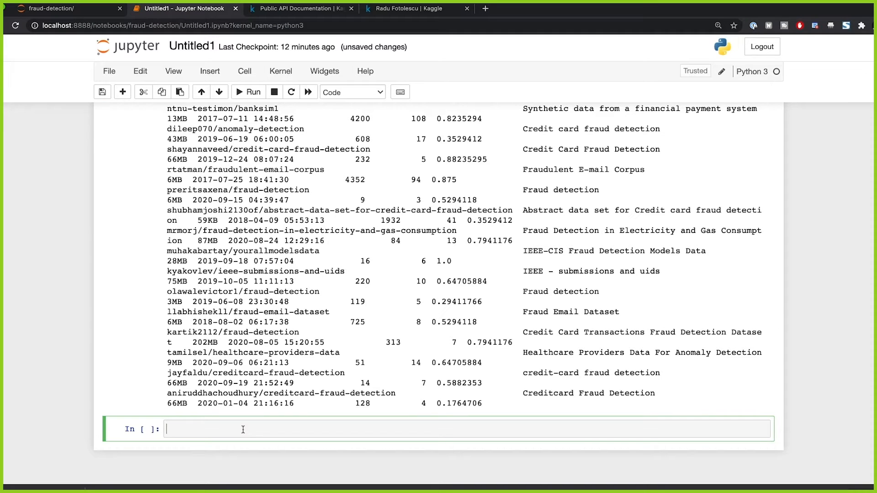
# - Download the dataset with !kaggle datasets download -d 'ntnu-testimon/paysim1'
pyautogui.write('!')
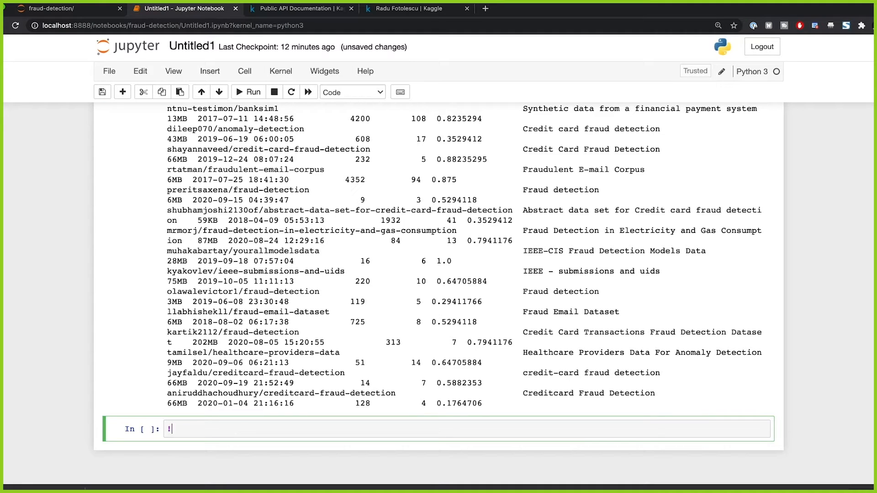
pyautogui.write('kagg')
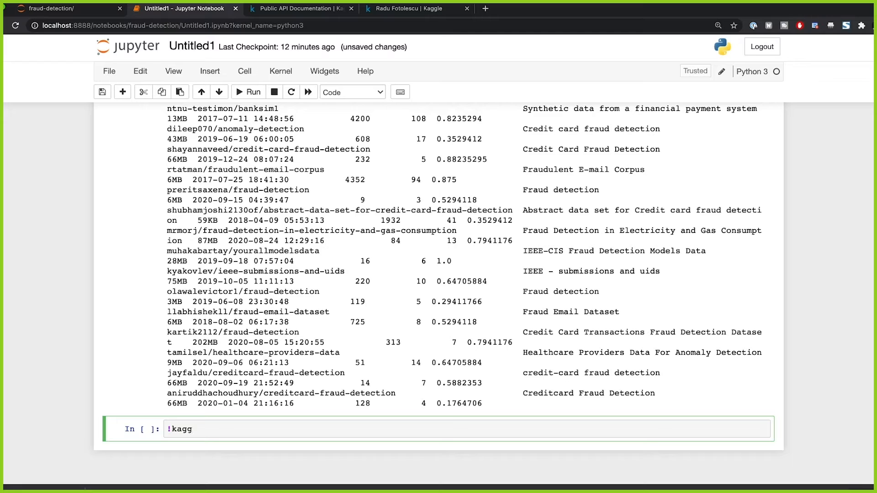
pyautogui.write('le d')
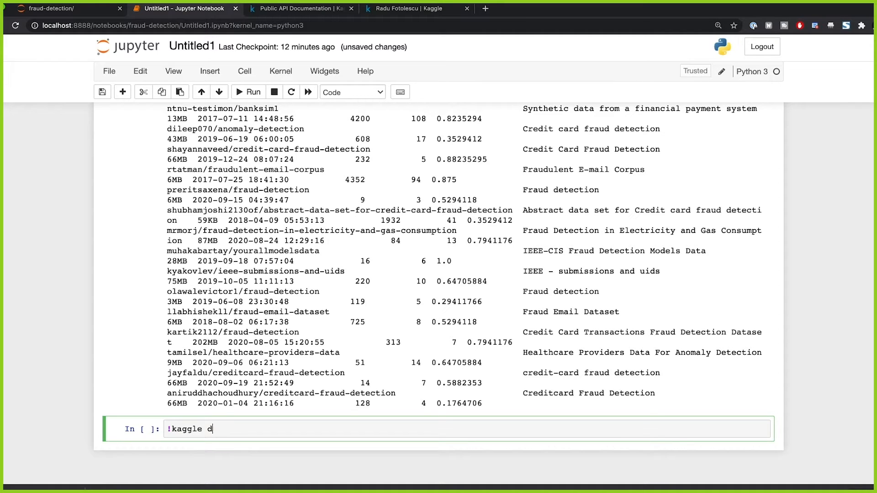
pyautogui.write('atasets down')
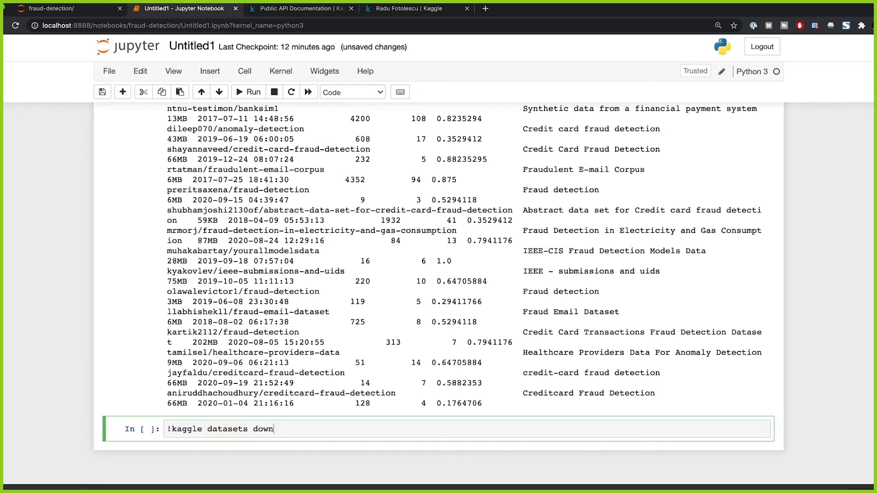
pyautogui.write('load -d')
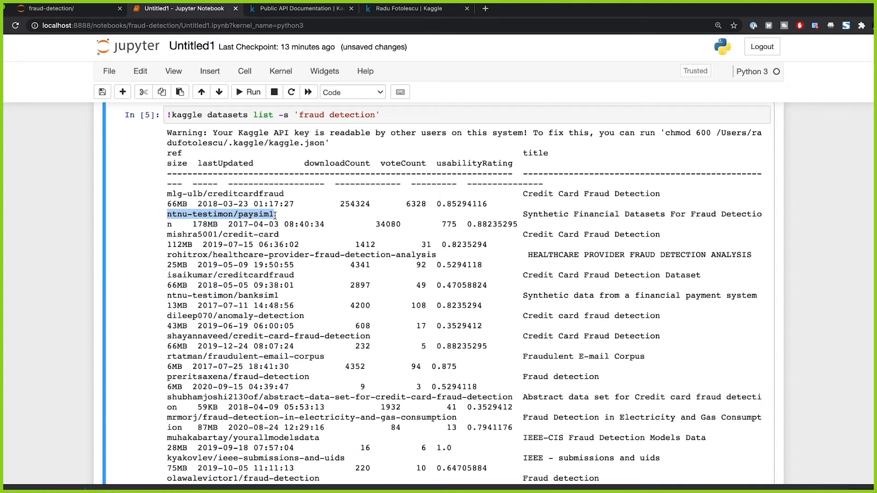
pyautogui.write('!kaggle datasets download -d')
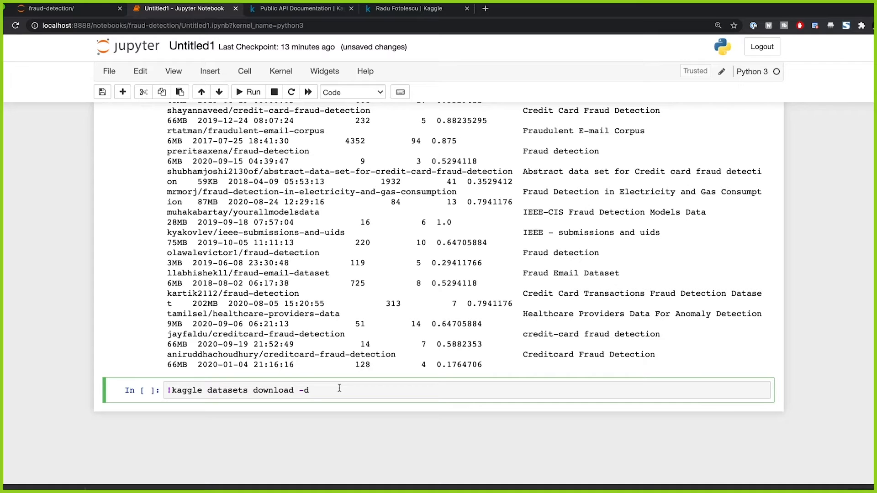
pyautogui.write("'")
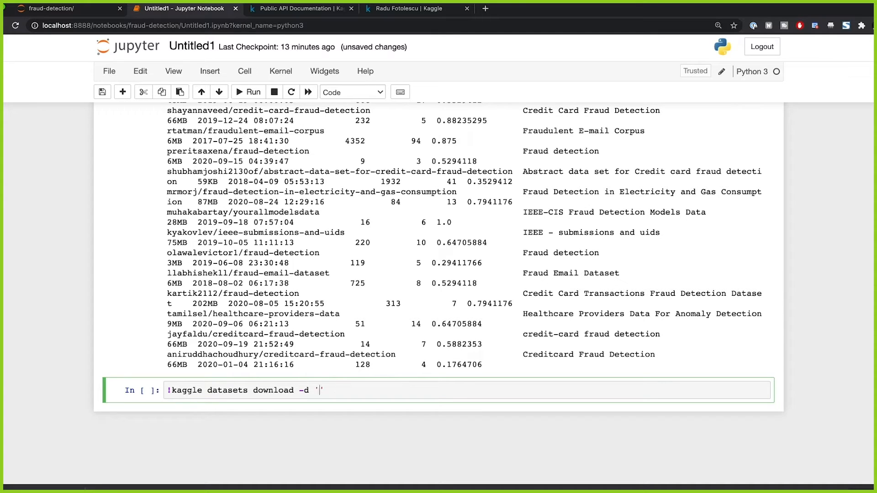
pyautogui.write('ntnu-testimon/paysim1')
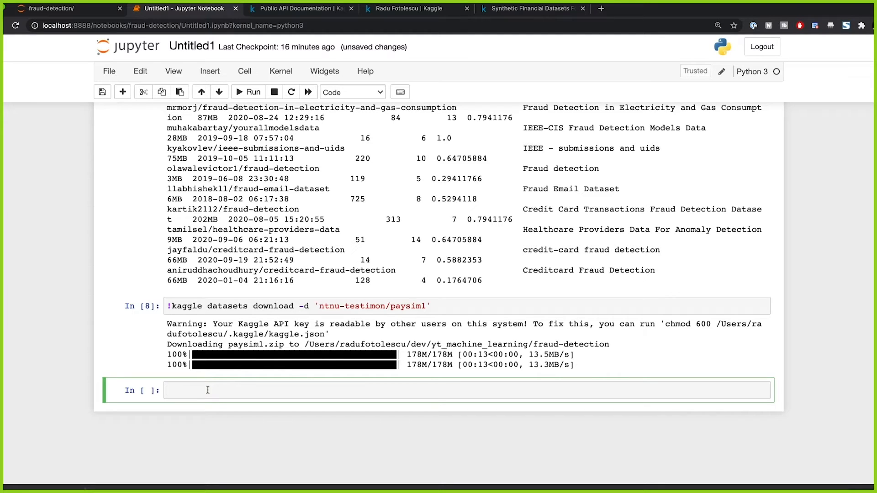
# - Add a commented-out sudo apt-get install unzip line to the cell
pyautogui.write('!sudo a')
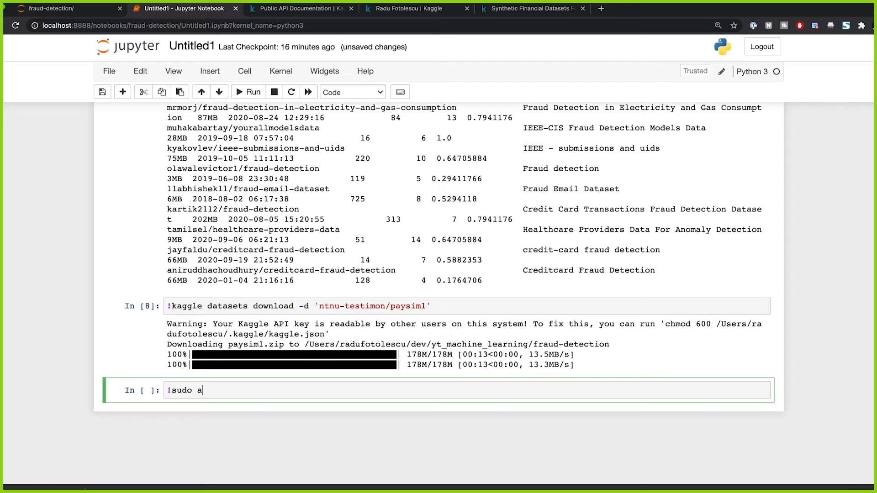
pyautogui.write('pt-get')
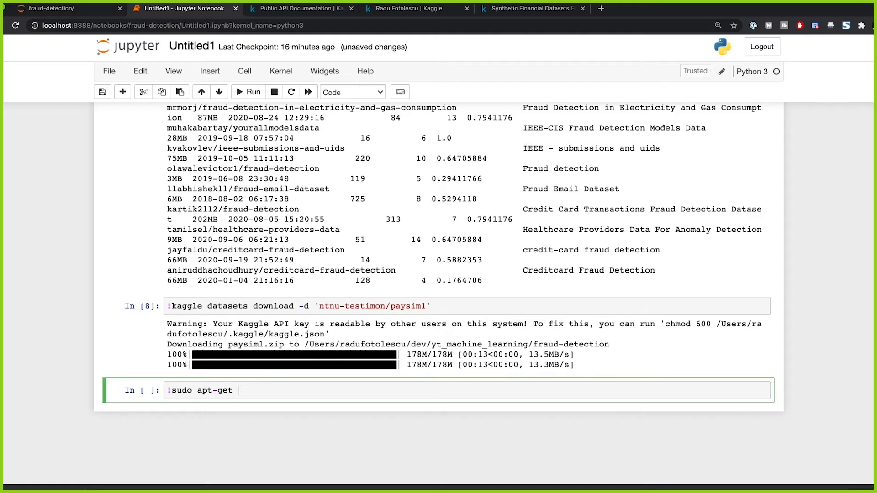
pyautogui.write('install')
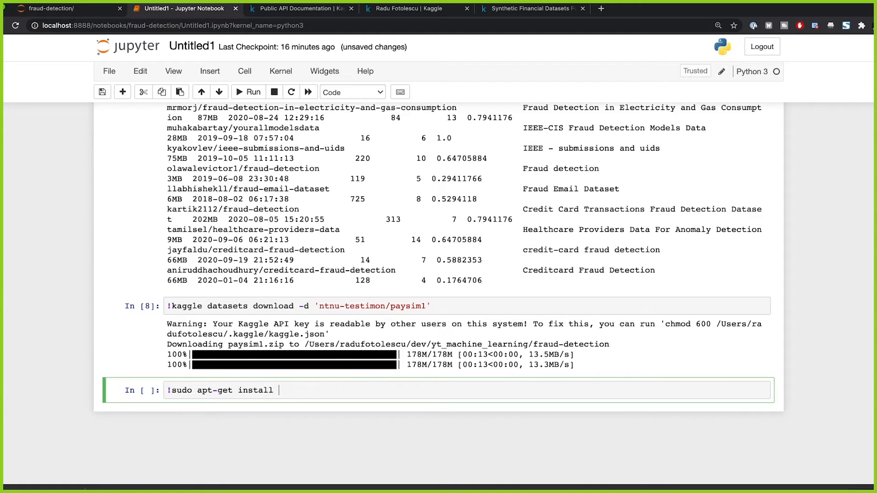
pyautogui.write('unzip')
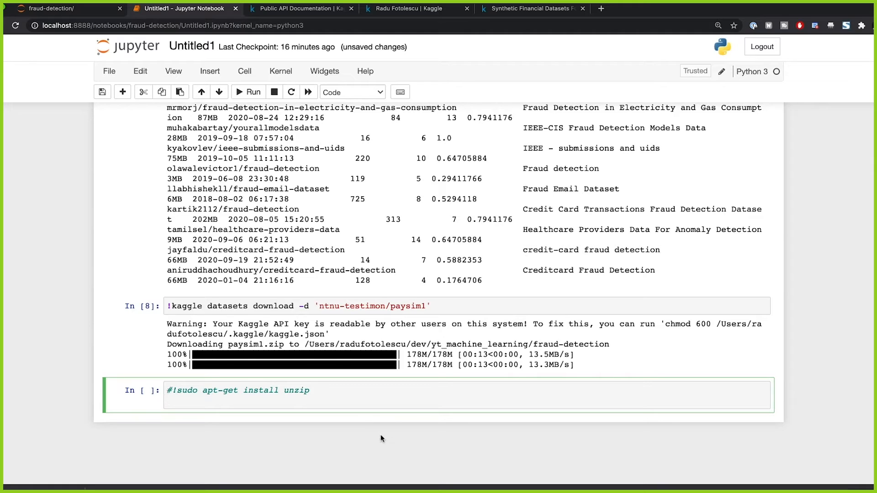
# - Extract the archive with !unzip paysim1.zip -d data/
pyautogui.write('!unzip')
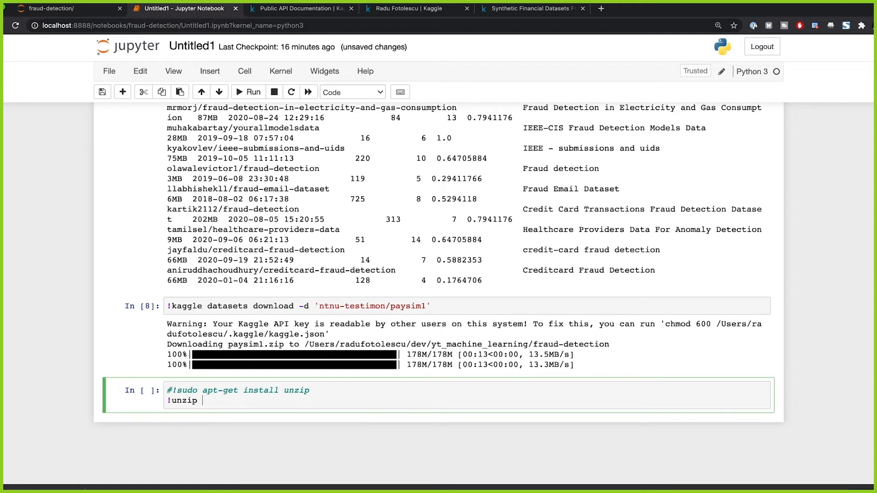
pyautogui.write('pay')
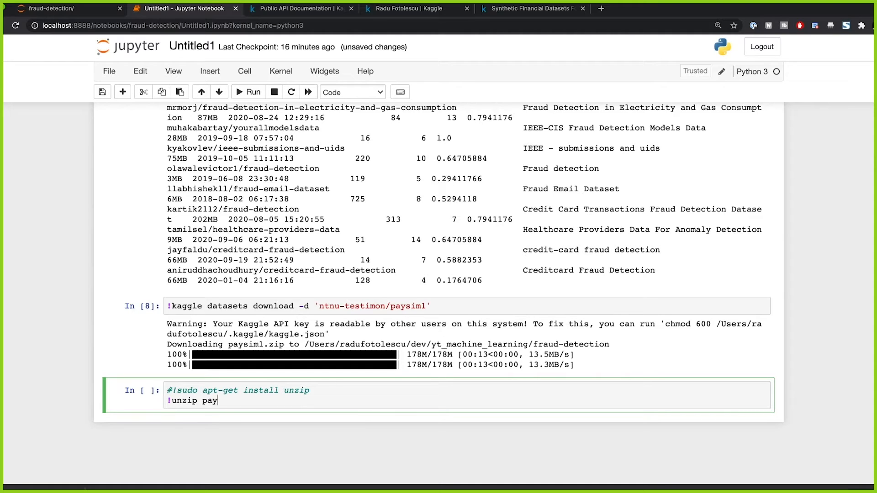
pyautogui.write('sim1.z')
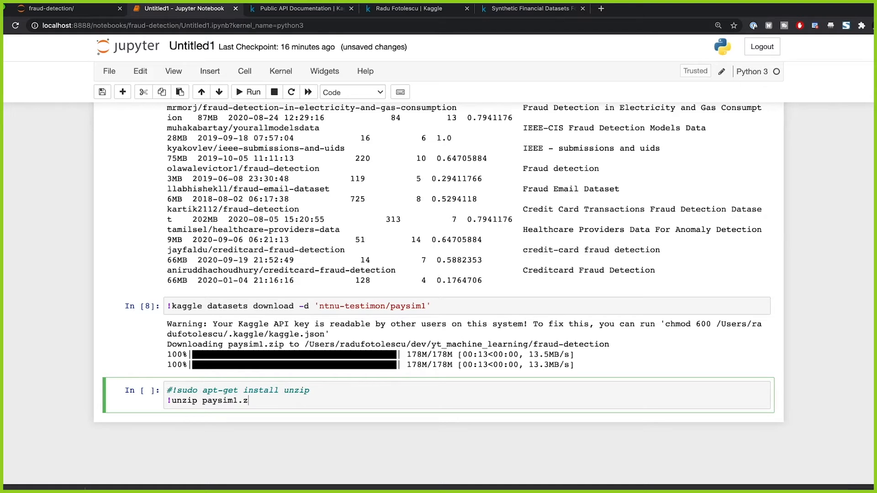
pyautogui.write('ip')
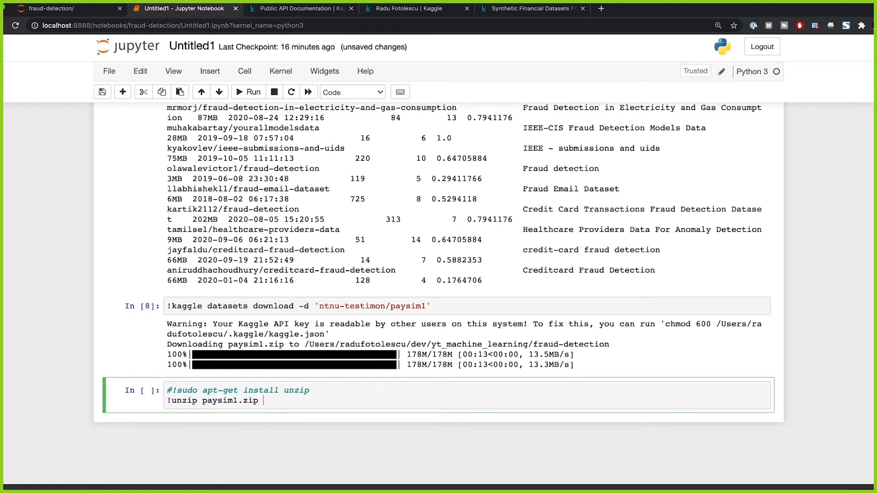
pyautogui.write('-d')
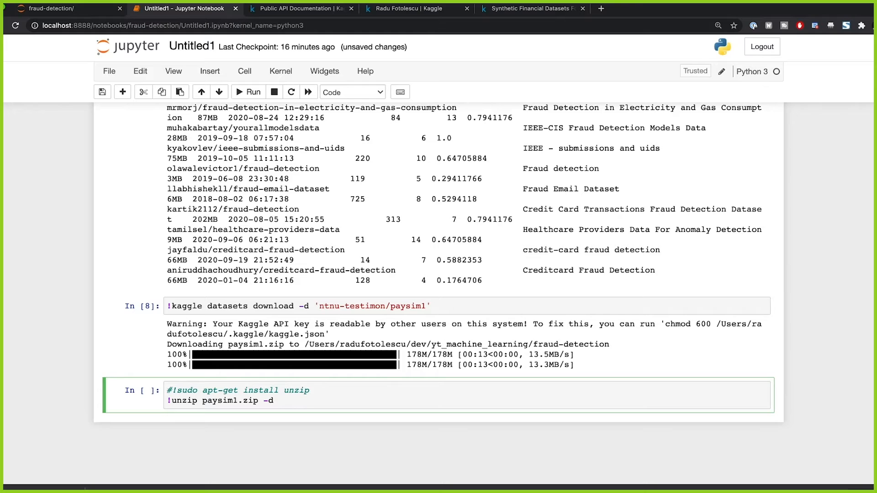
pyautogui.write('data/')
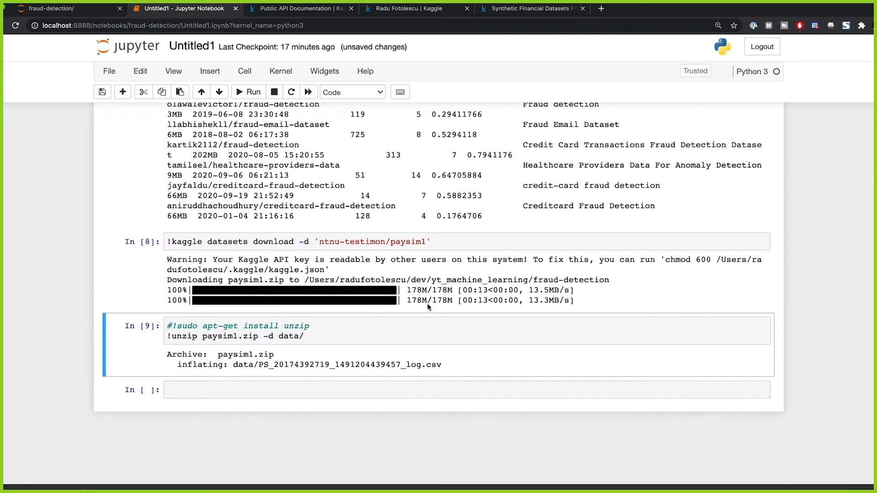
pyautogui.click(531, 9)
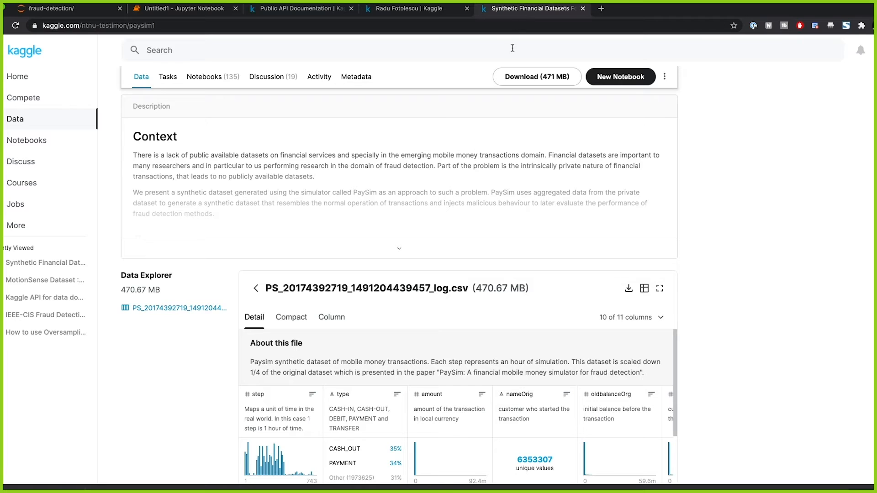
pyautogui.moveTo(459, 291)
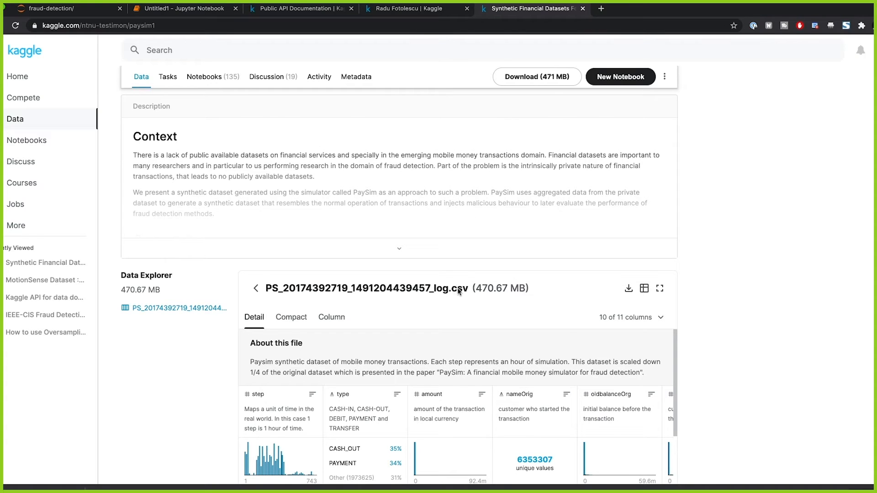
pyautogui.click(179, 8)
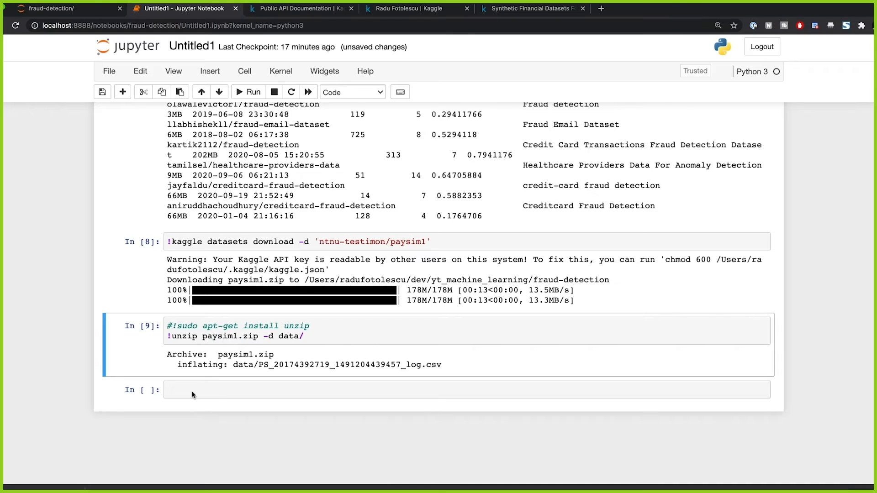
pyautogui.write('!m')
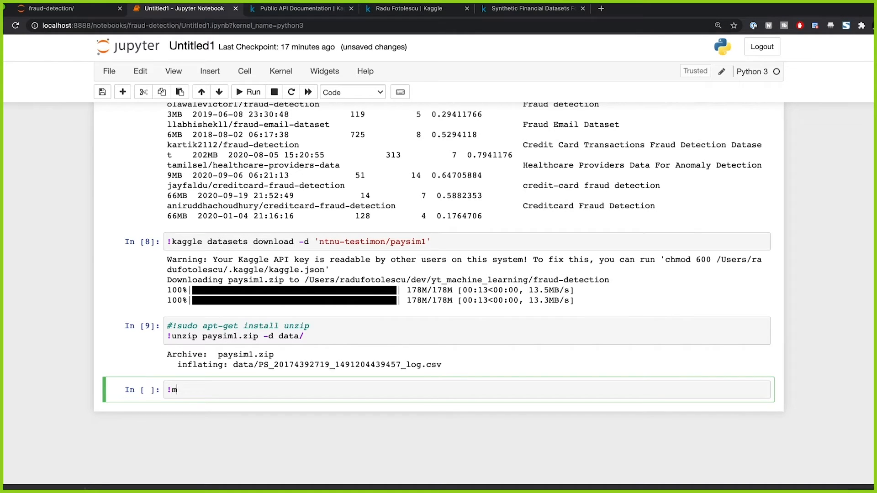
pyautogui.write('v')
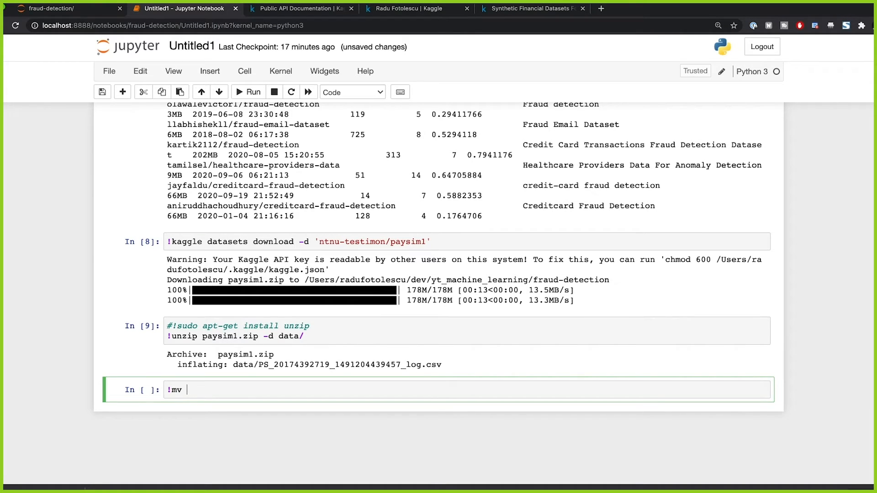
pyautogui.write('data/')
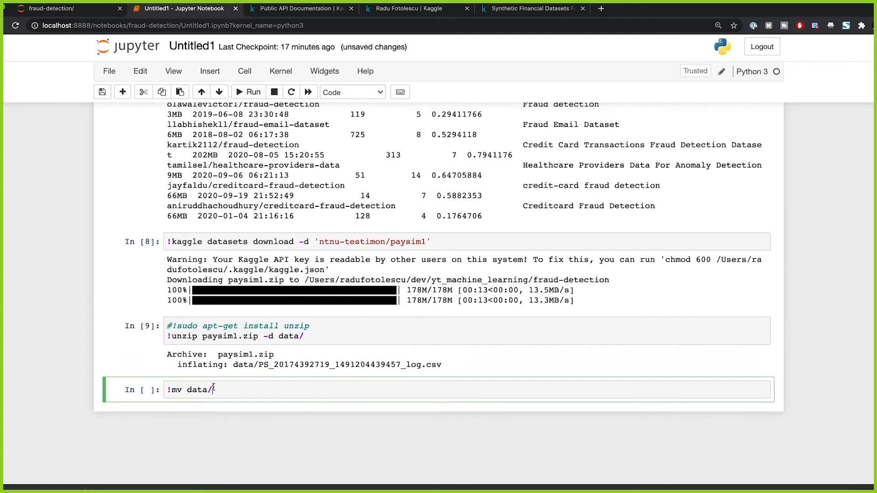
pyautogui.write('PS_20174392719_1491204439457_log.csv')
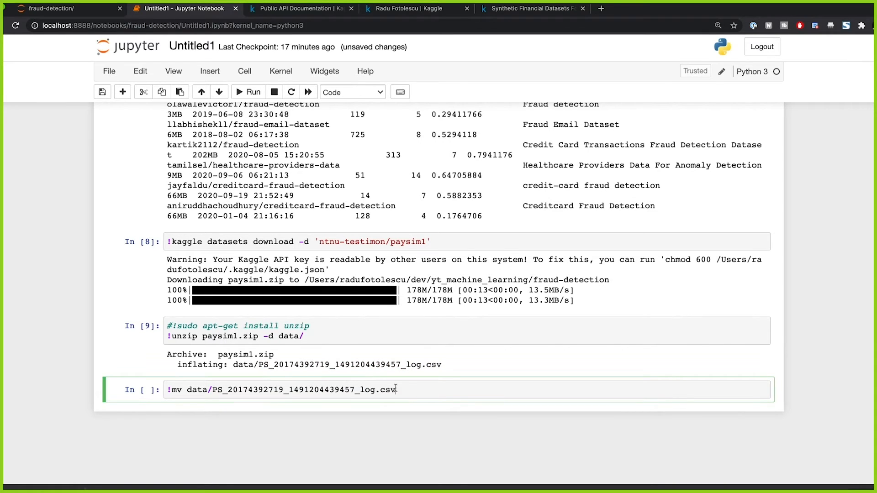
pyautogui.moveTo(485, 403)
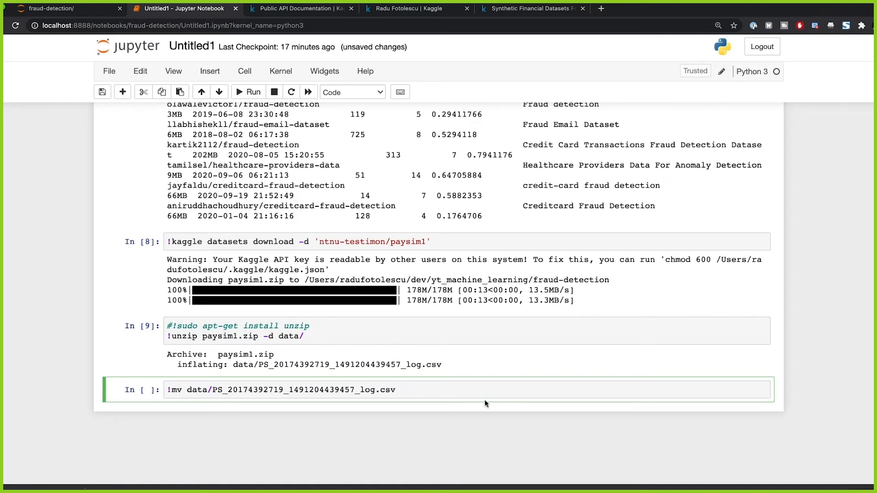
pyautogui.write('data/')
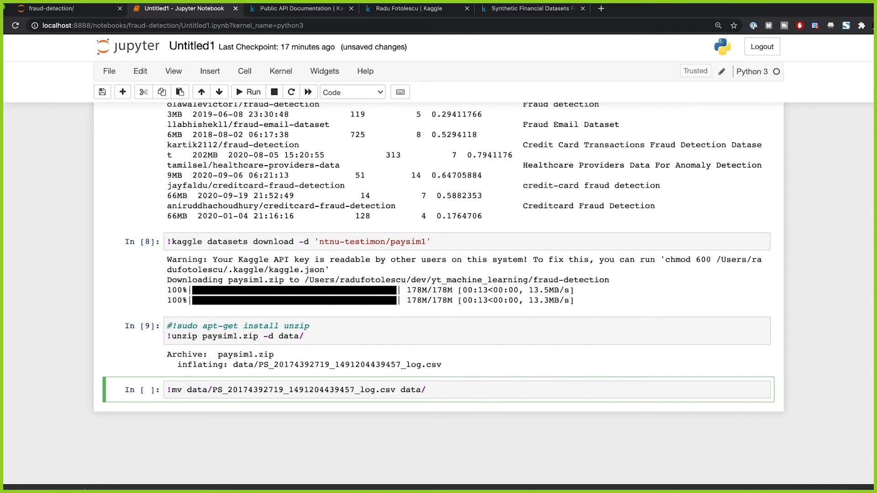
pyautogui.write('p')
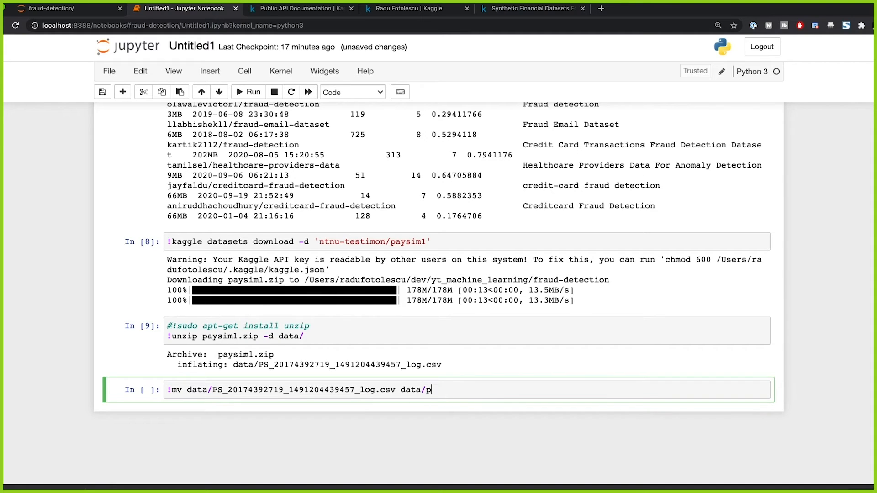
pyautogui.write('aysi')
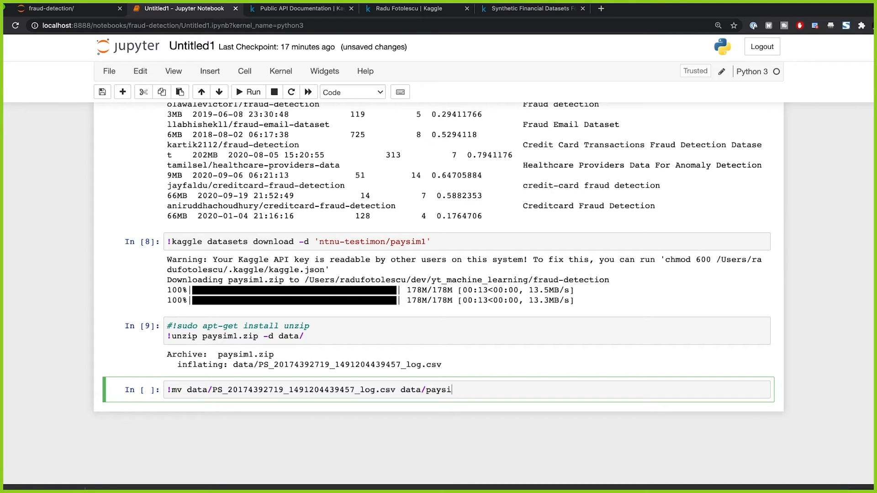
pyautogui.write('m.csv')
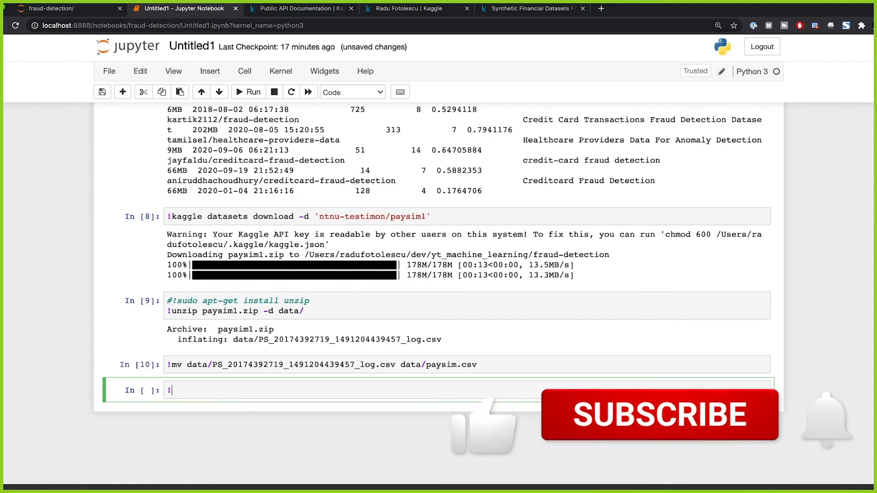
pyautogui.write('cd data')
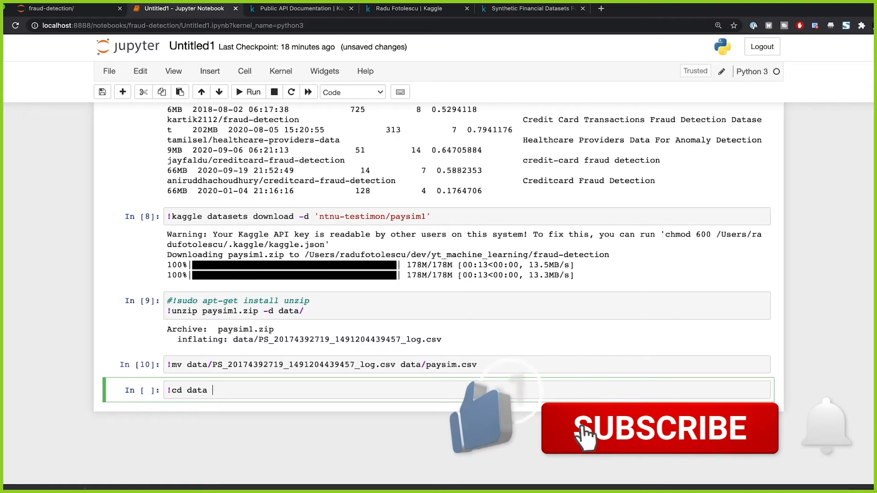